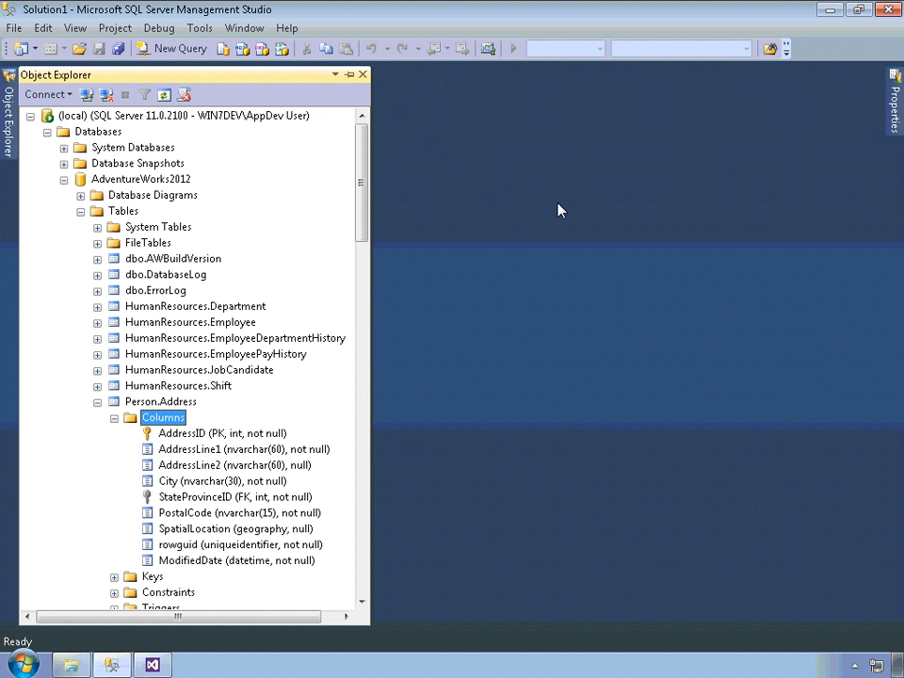
mouse_move(252, 423)
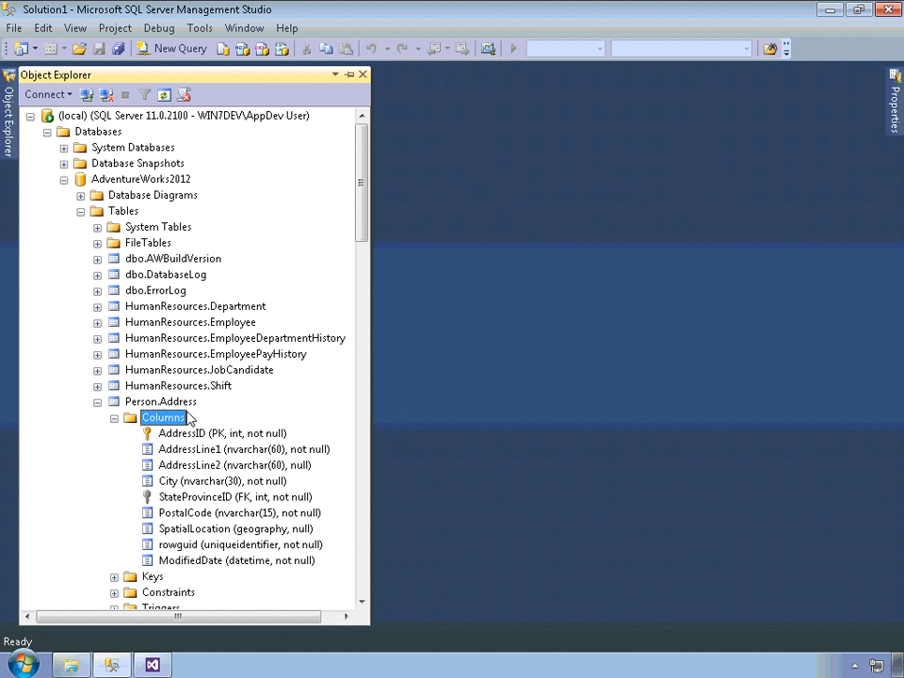
Script Person.Address as a SELECT of every column into a new query editor window.
left_click(235, 527)
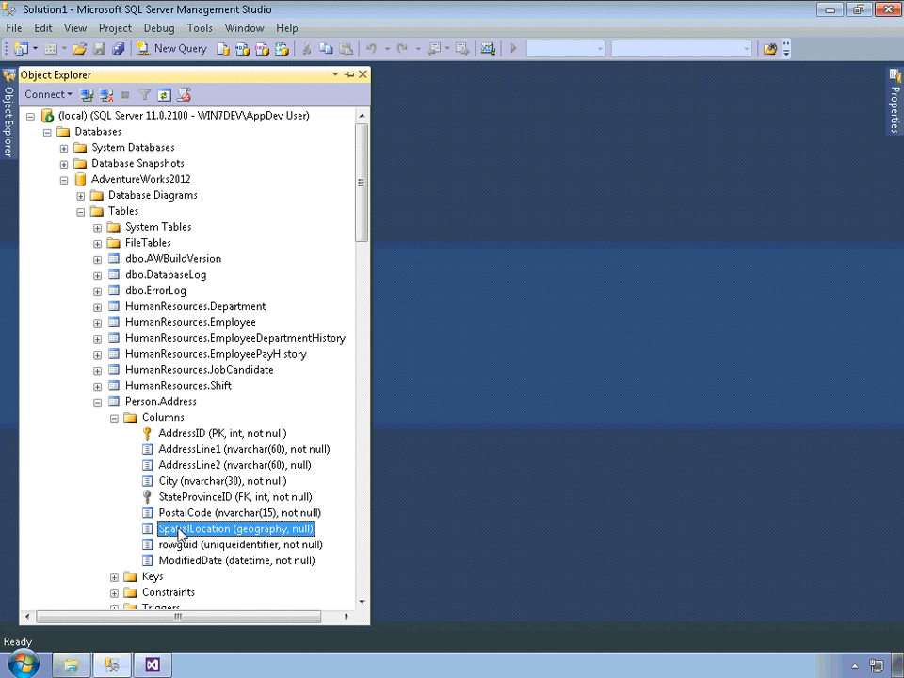
mouse_move(399, 531)
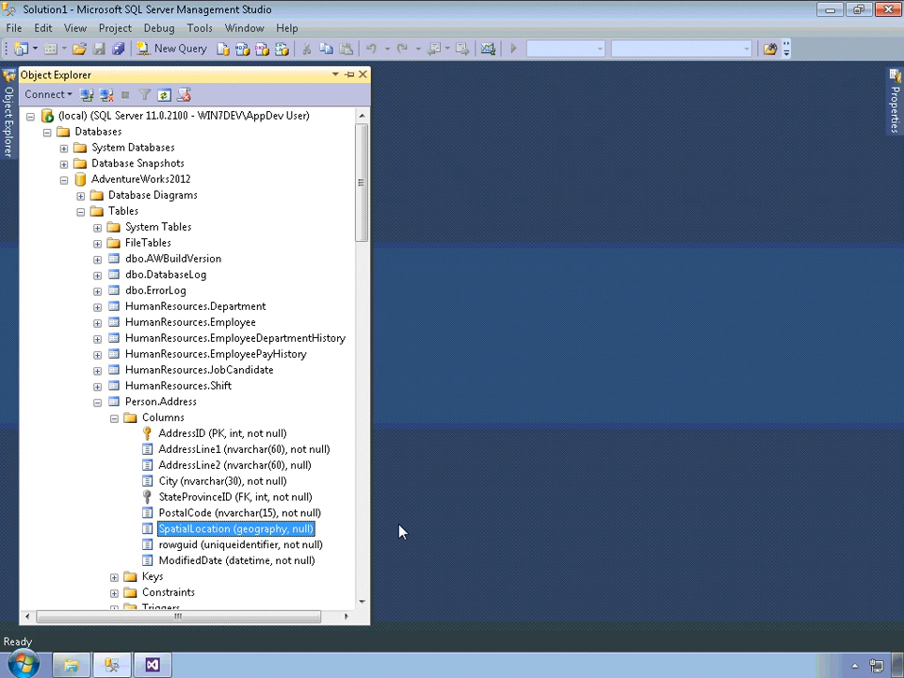
mouse_move(323, 530)
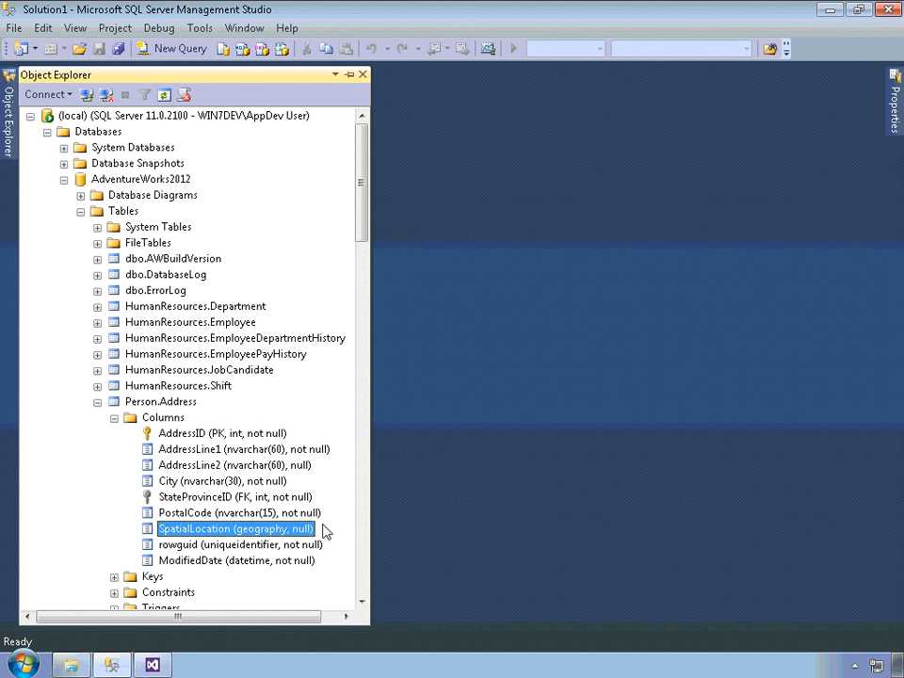
mouse_move(454, 530)
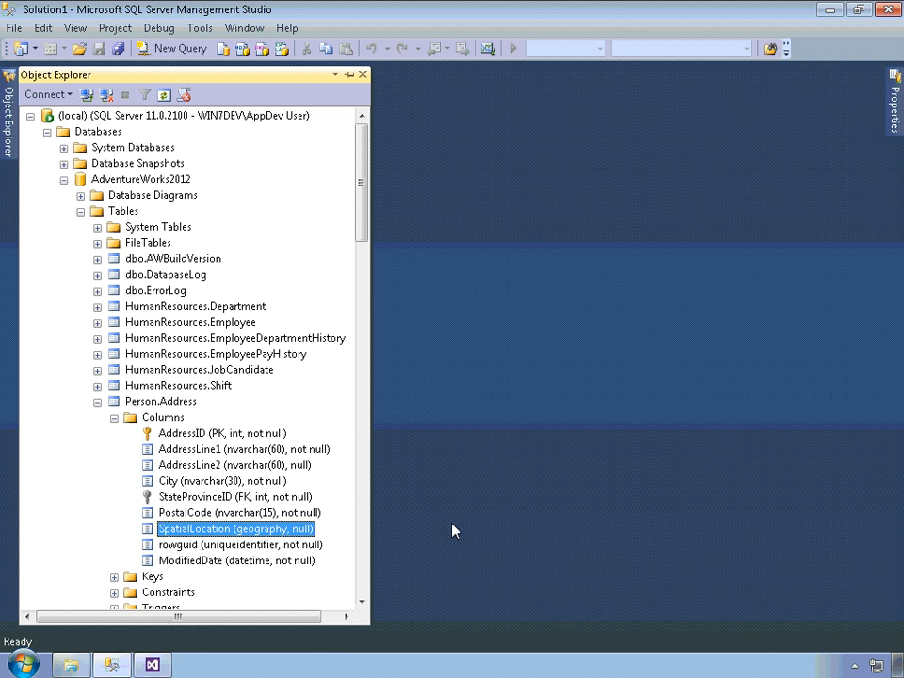
mouse_move(196, 422)
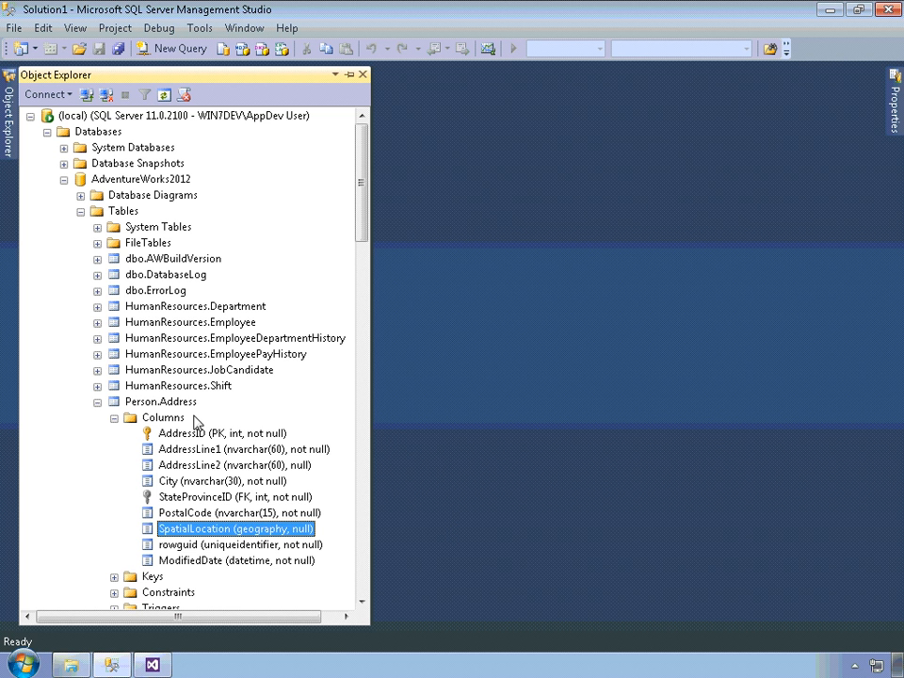
right_click(160, 401)
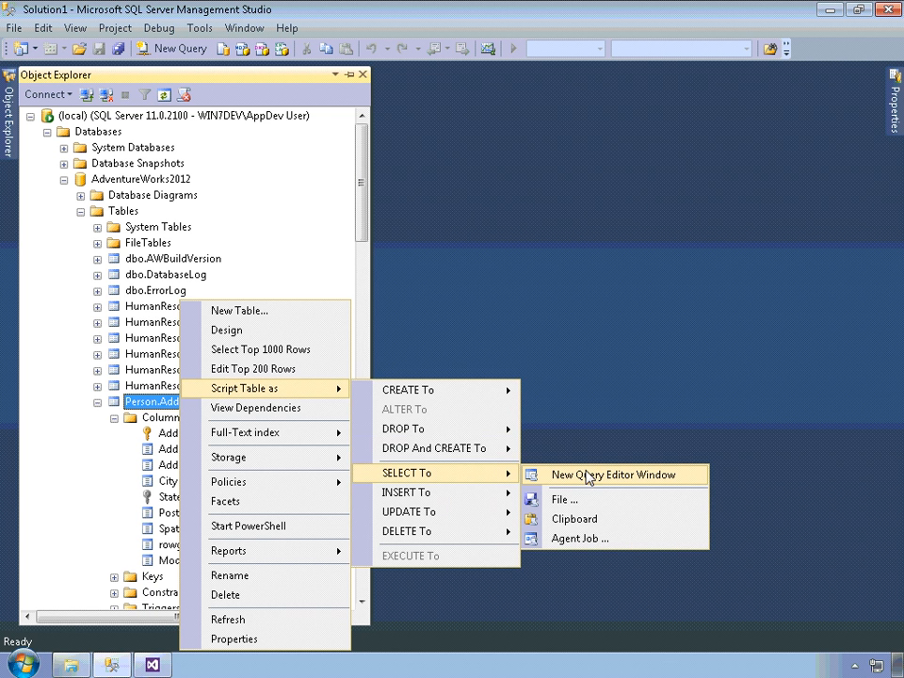
left_click(613, 474)
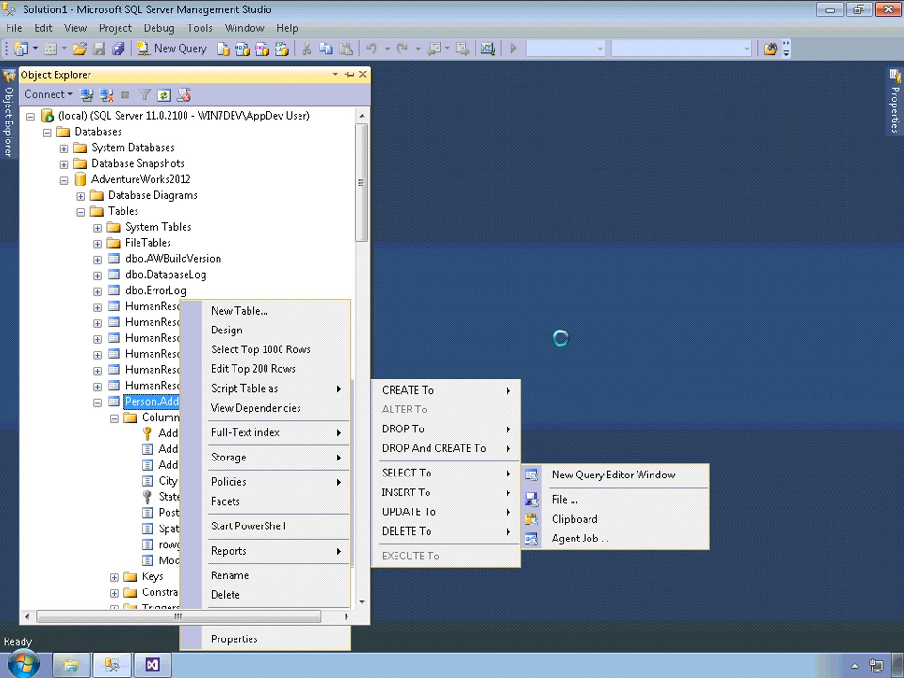
left_click(614, 474)
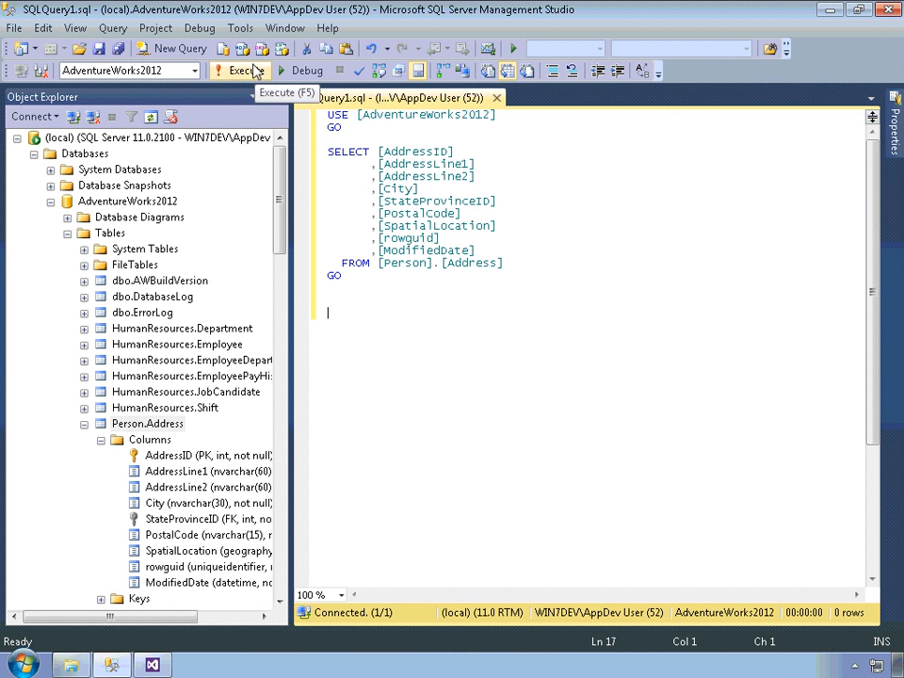
Execute the query, returning 19,614 Person.Address rows, and show the Spatial results.
left_click(239, 72)
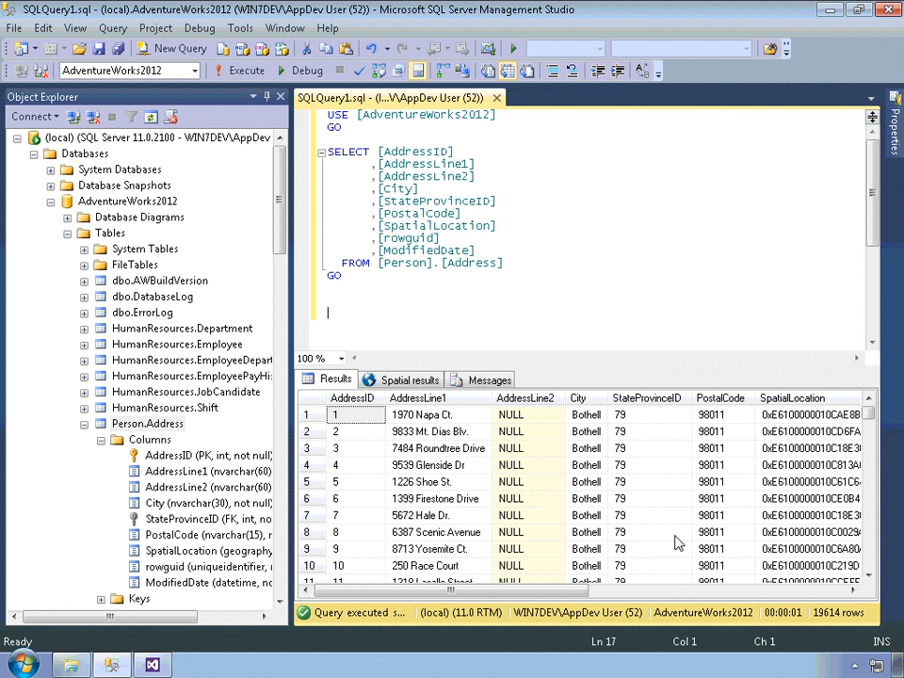
left_click(409, 378)
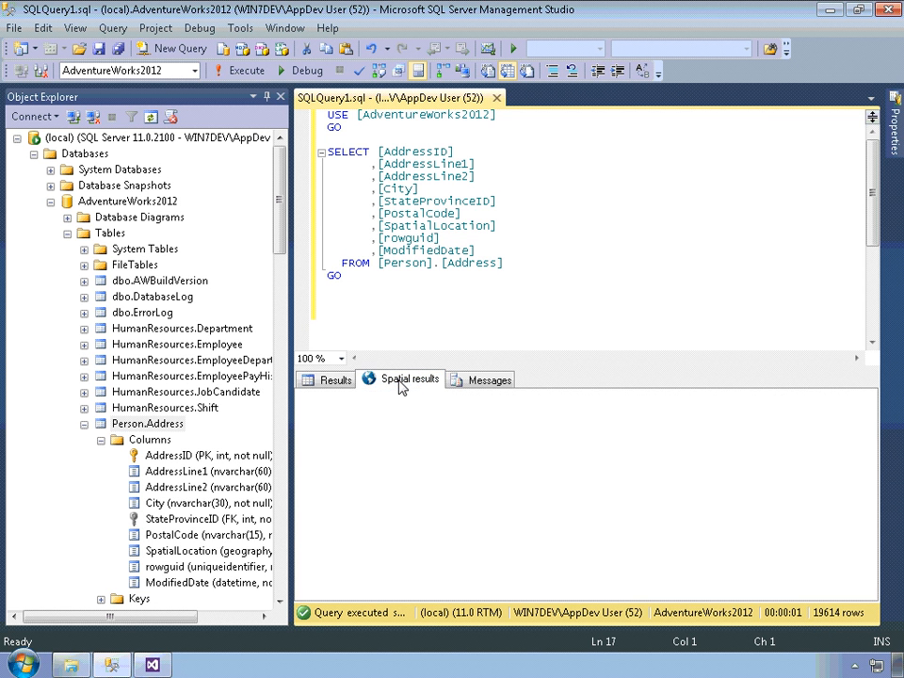
Auto-hide Object Explorer, inspect the mapped address points, then return to the results grid.
left_click(409, 378)
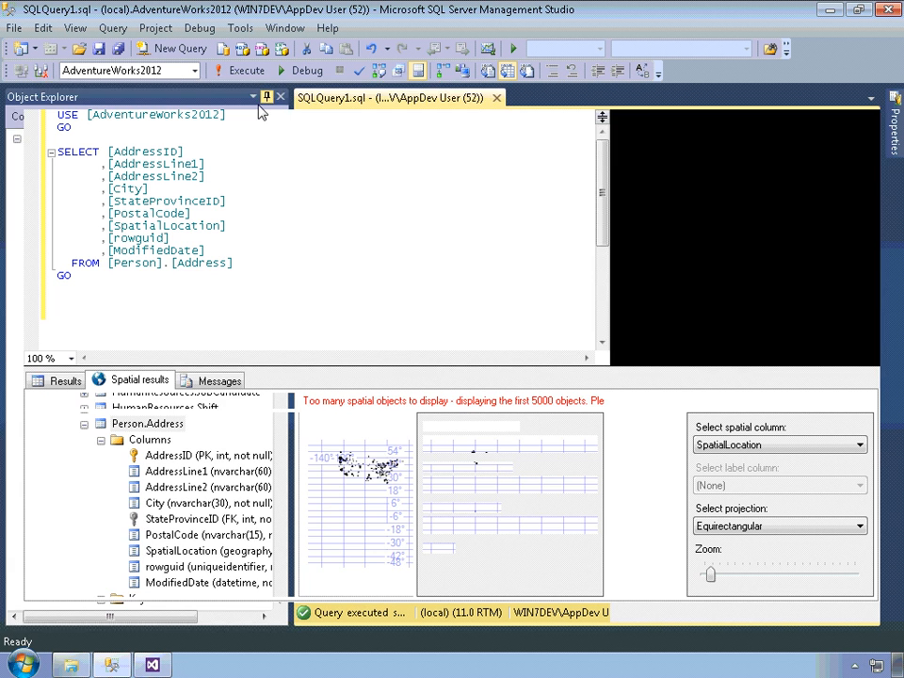
left_click(267, 97)
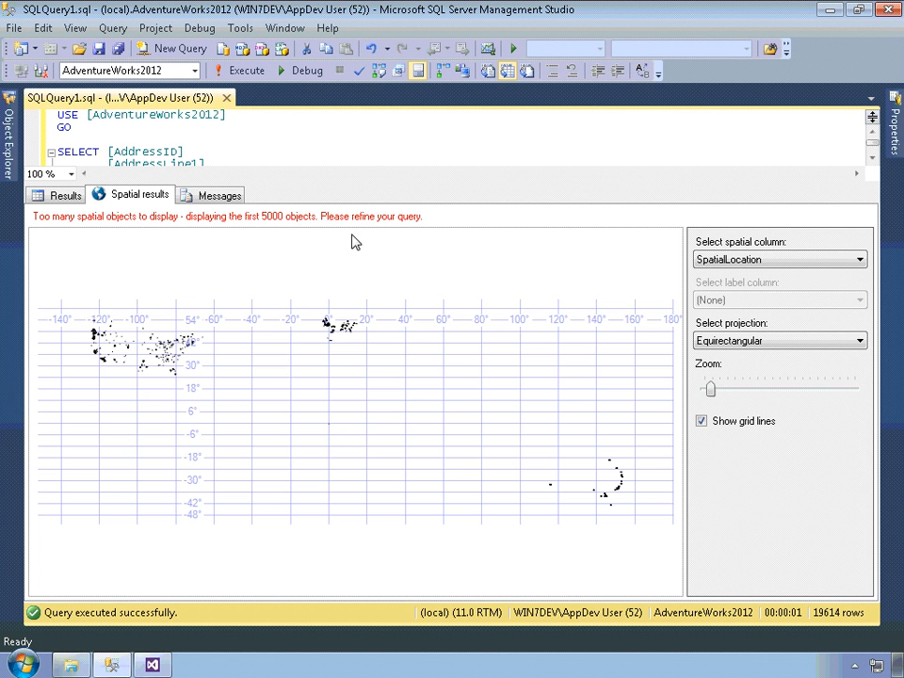
mouse_move(101, 244)
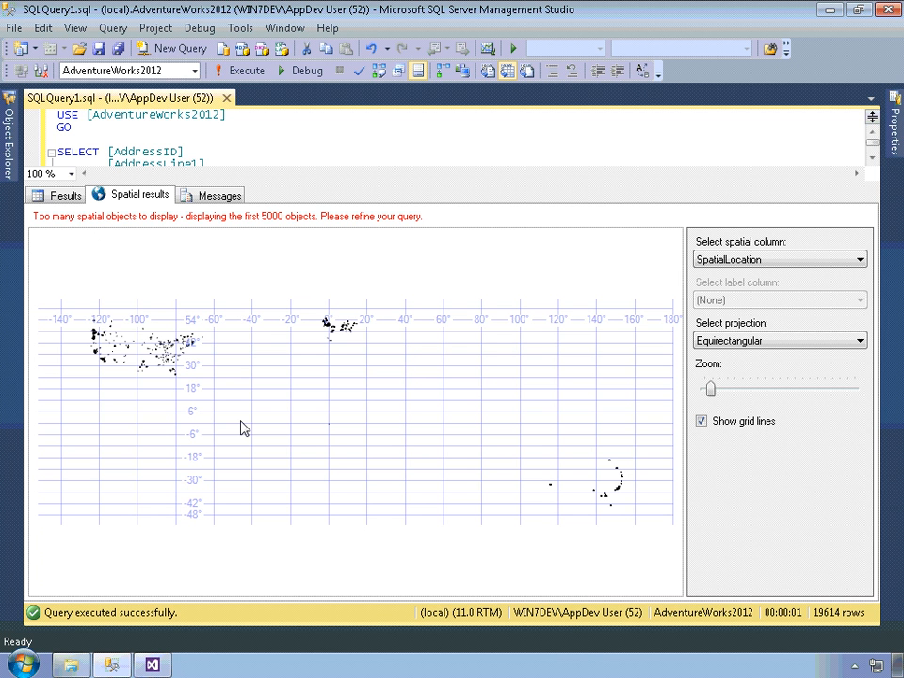
mouse_move(192, 399)
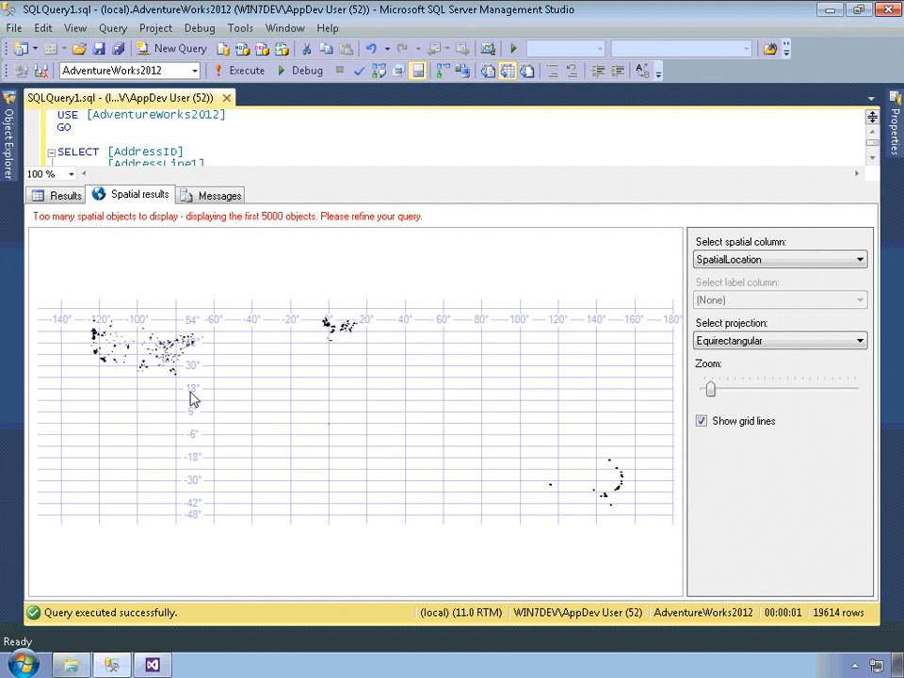
mouse_move(173, 386)
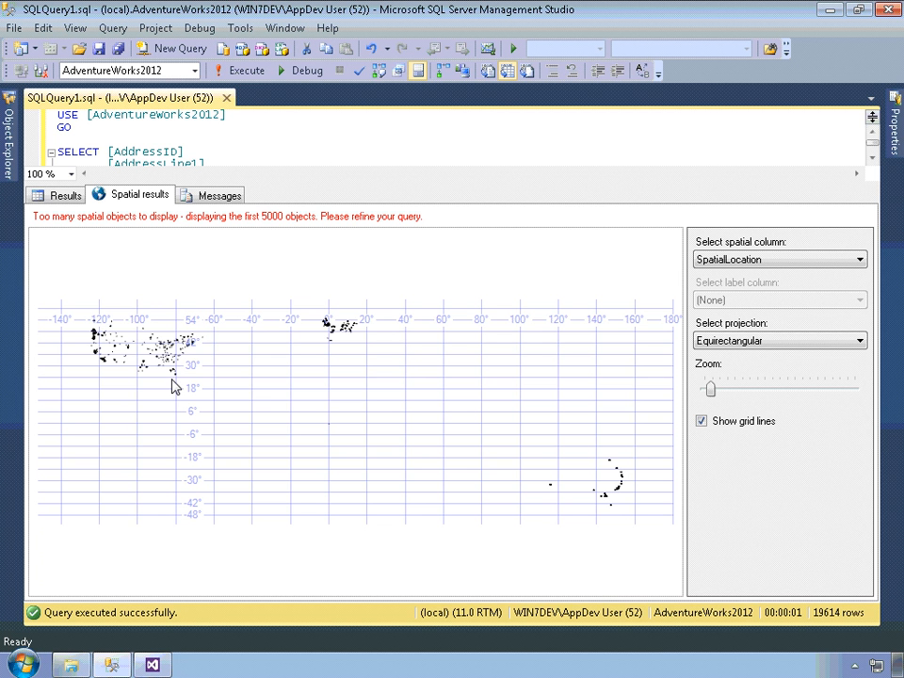
mouse_move(184, 373)
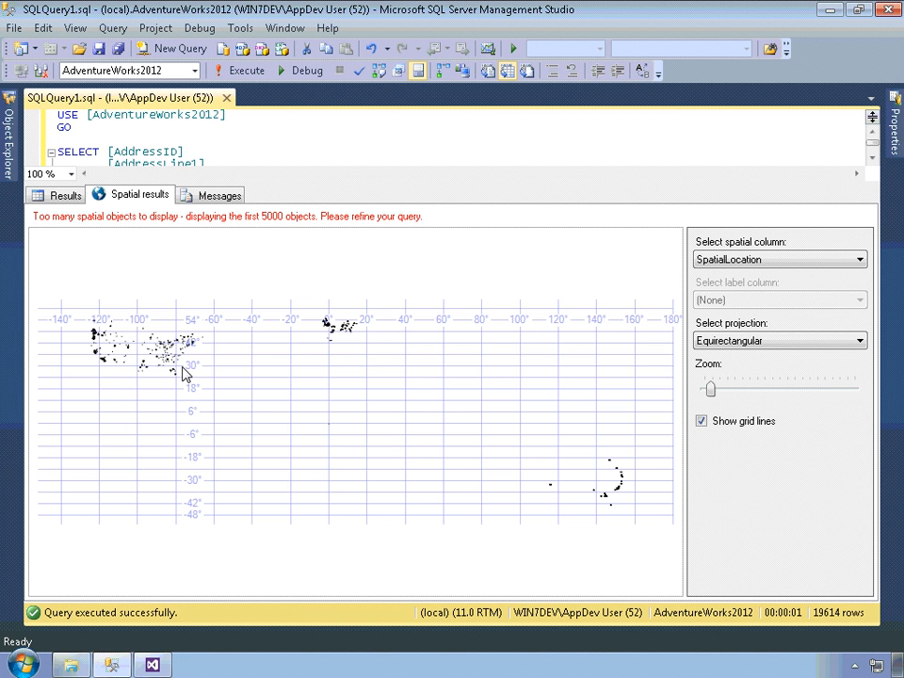
mouse_move(98, 339)
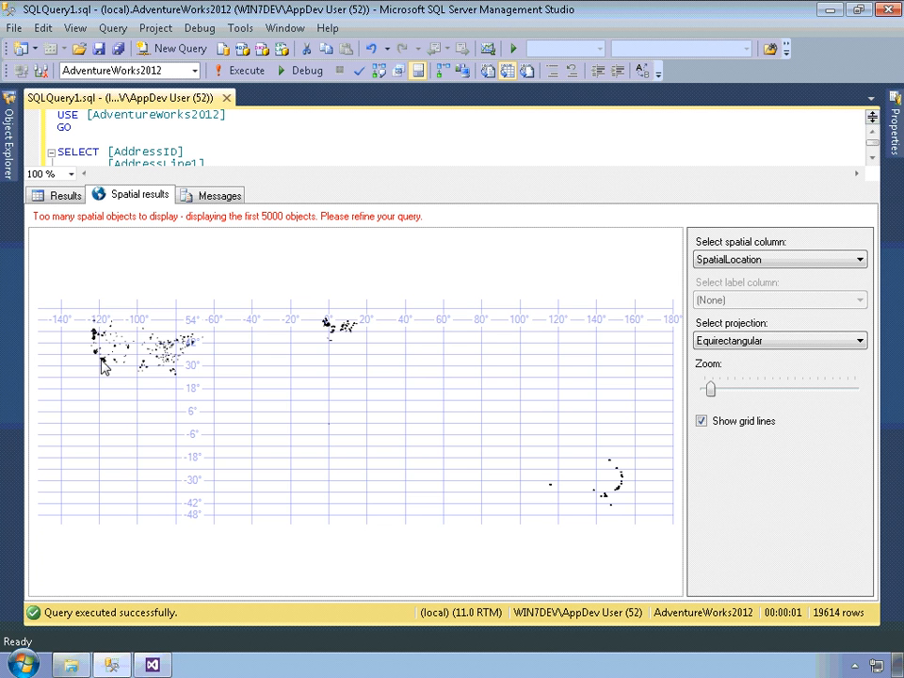
mouse_move(130, 414)
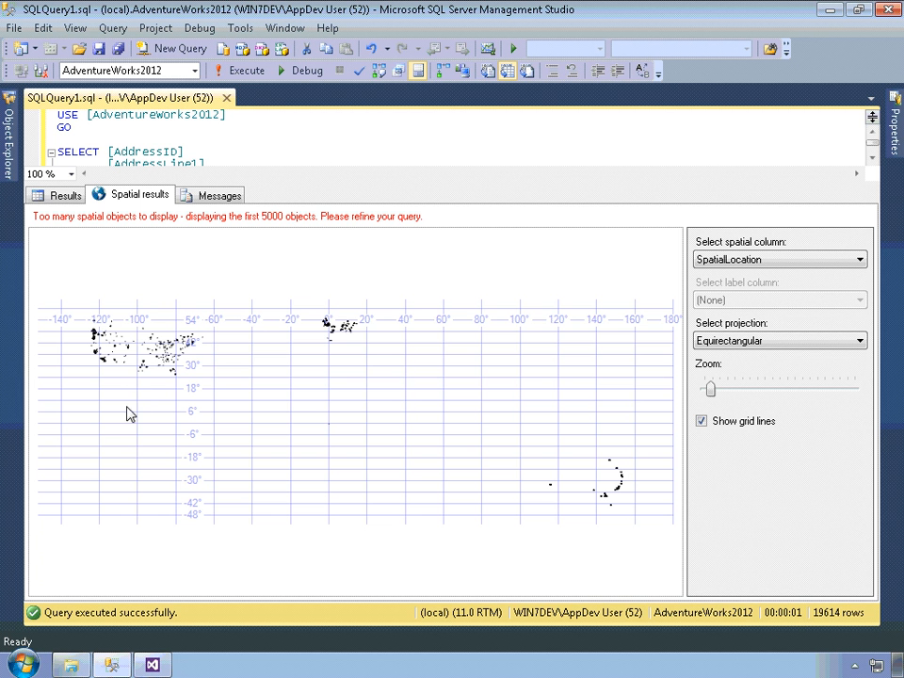
mouse_move(128, 495)
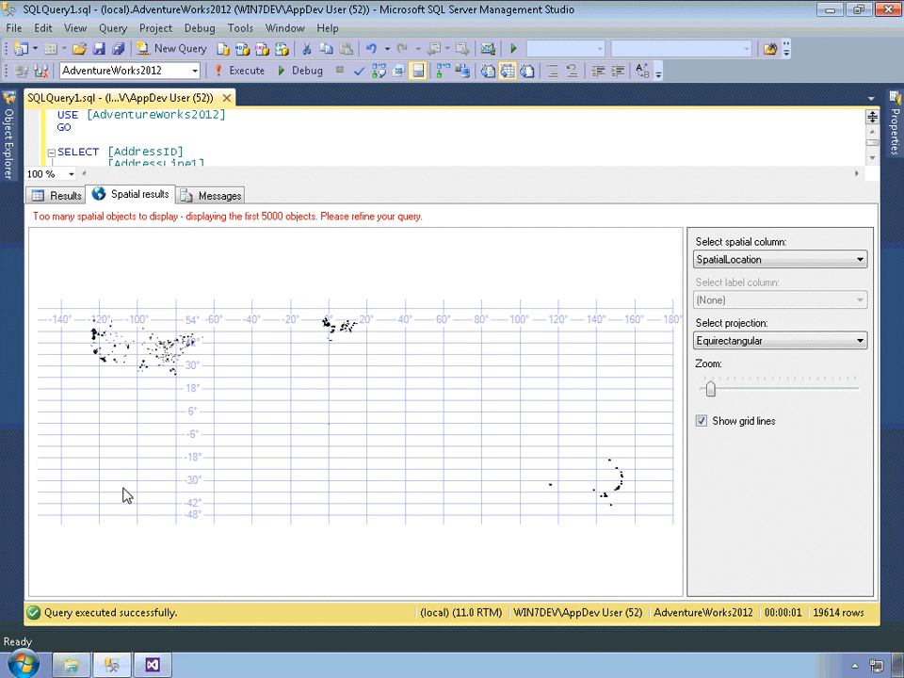
mouse_move(329, 316)
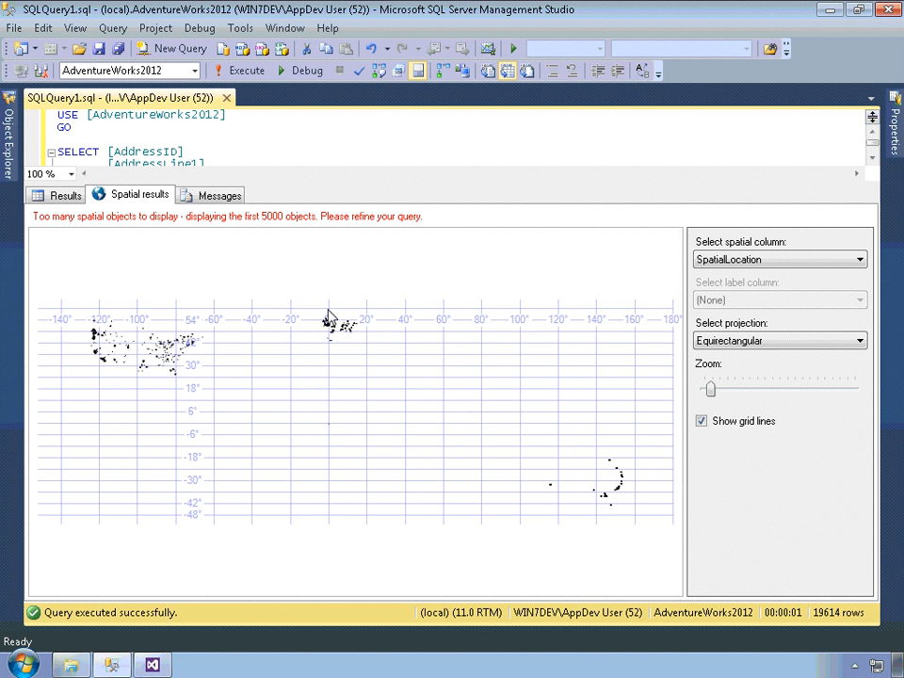
mouse_move(613, 459)
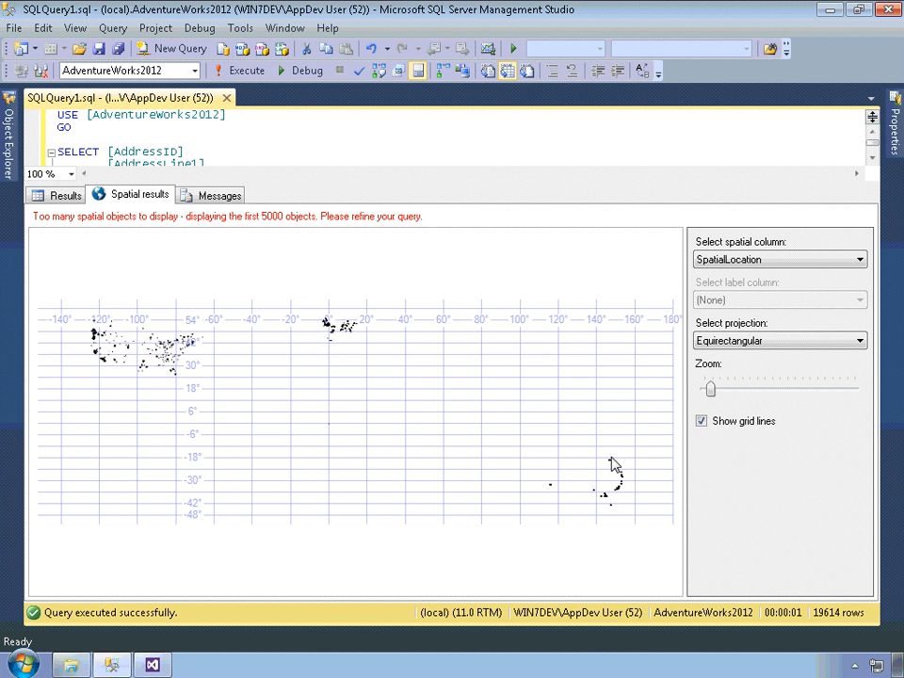
mouse_move(576, 490)
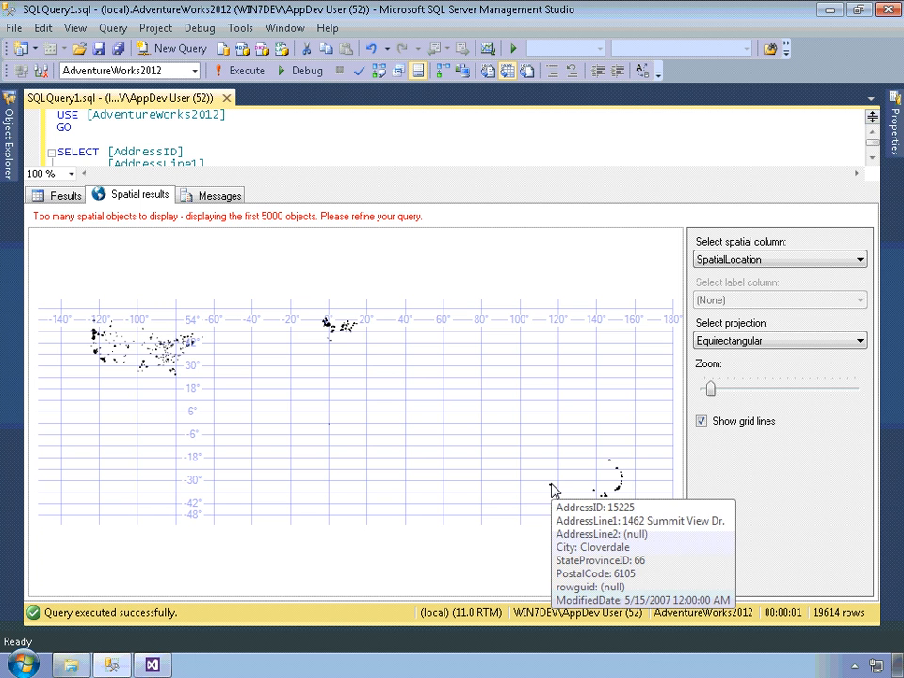
mouse_move(613, 467)
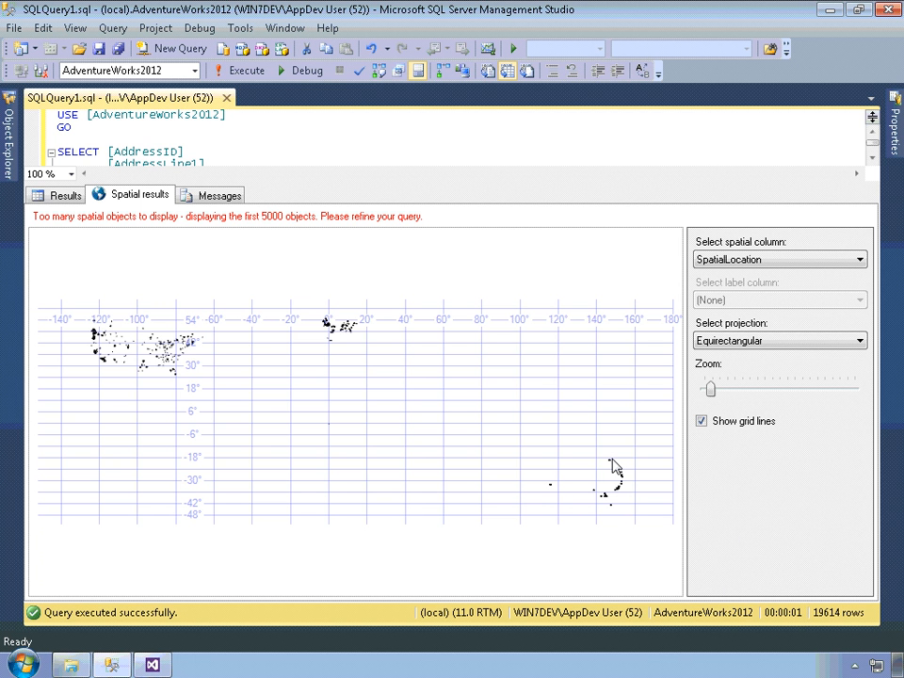
mouse_move(593, 422)
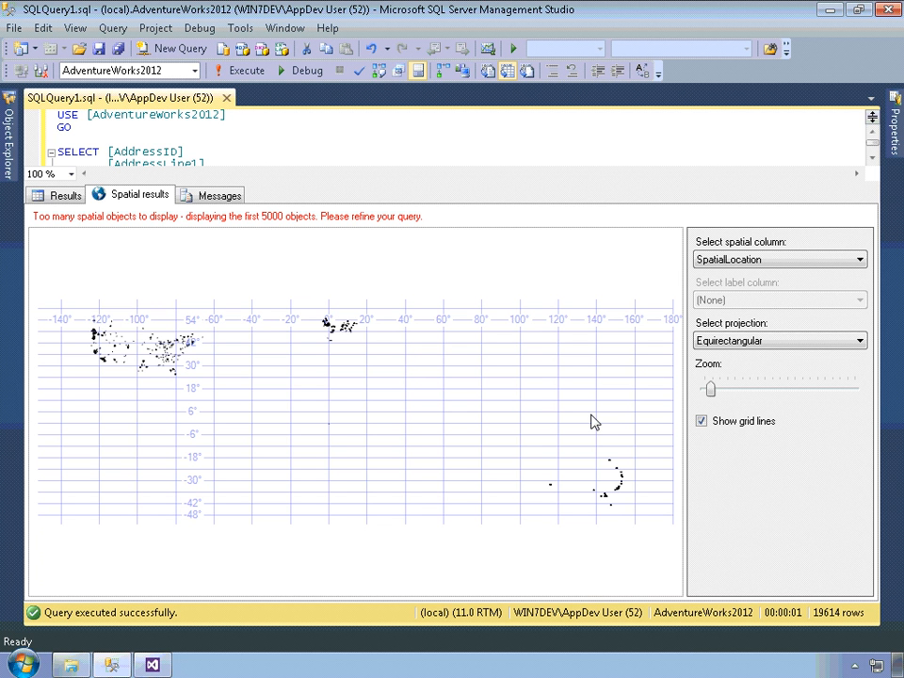
left_click(66, 194)
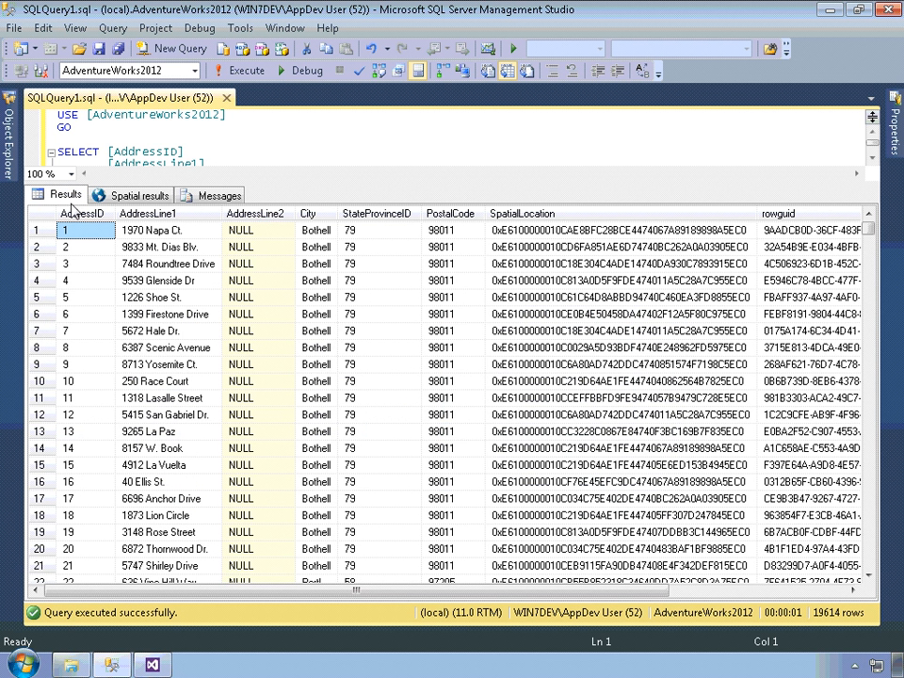
mouse_move(354, 433)
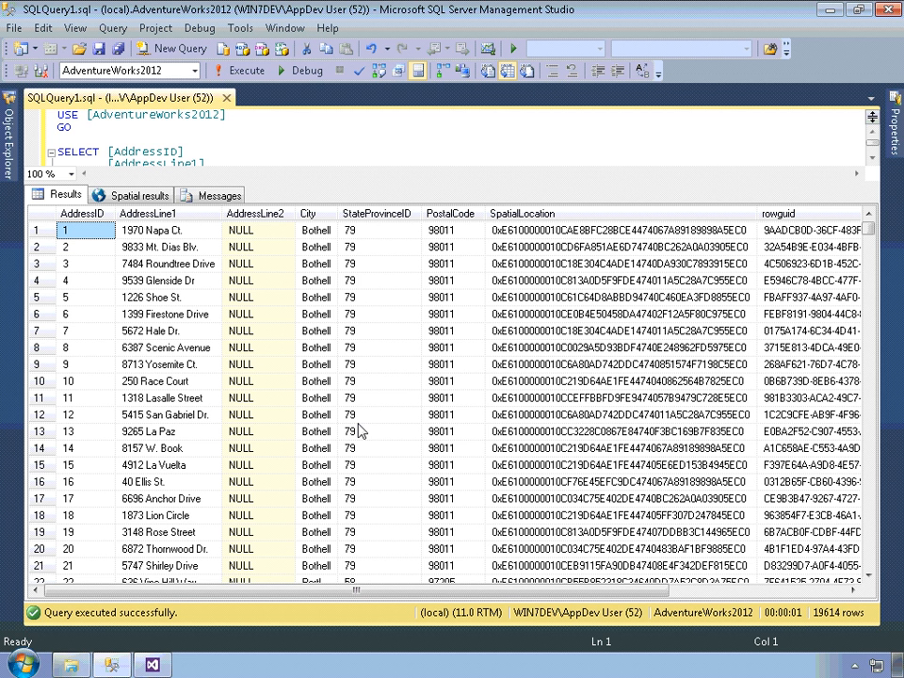
mouse_move(185, 226)
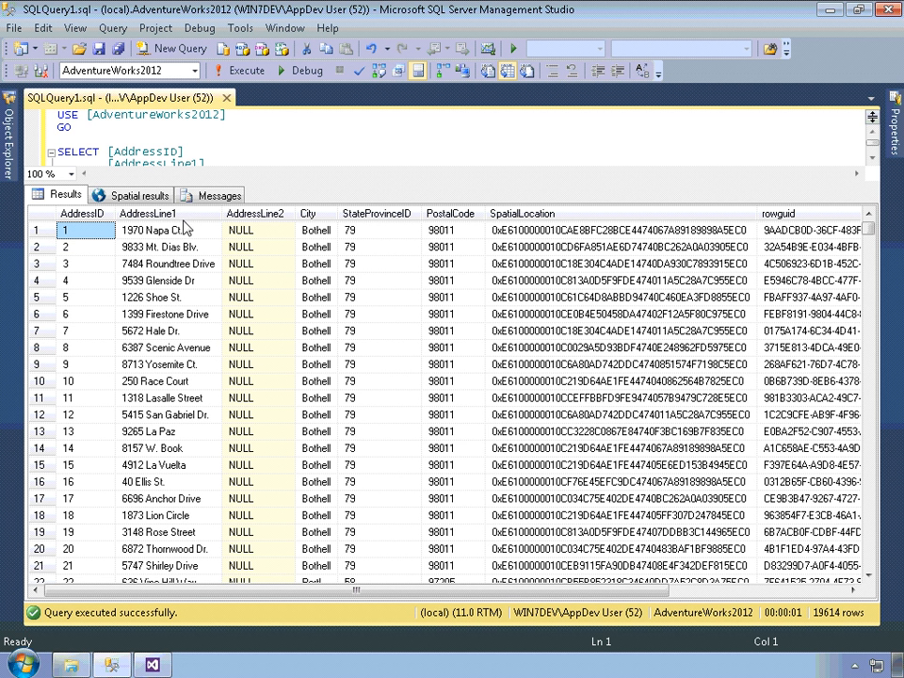
mouse_move(343, 373)
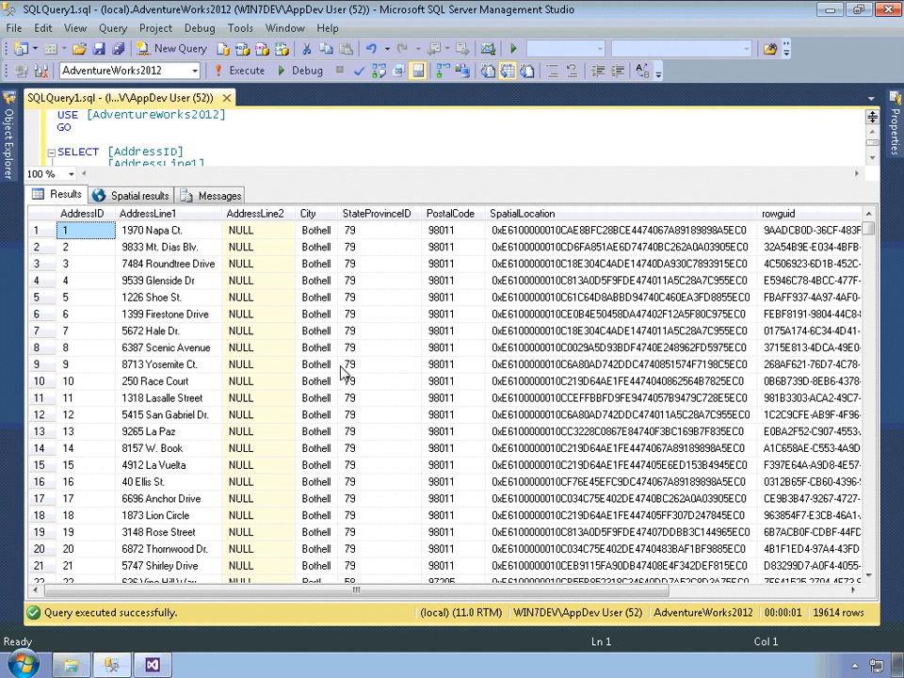
mouse_move(181, 384)
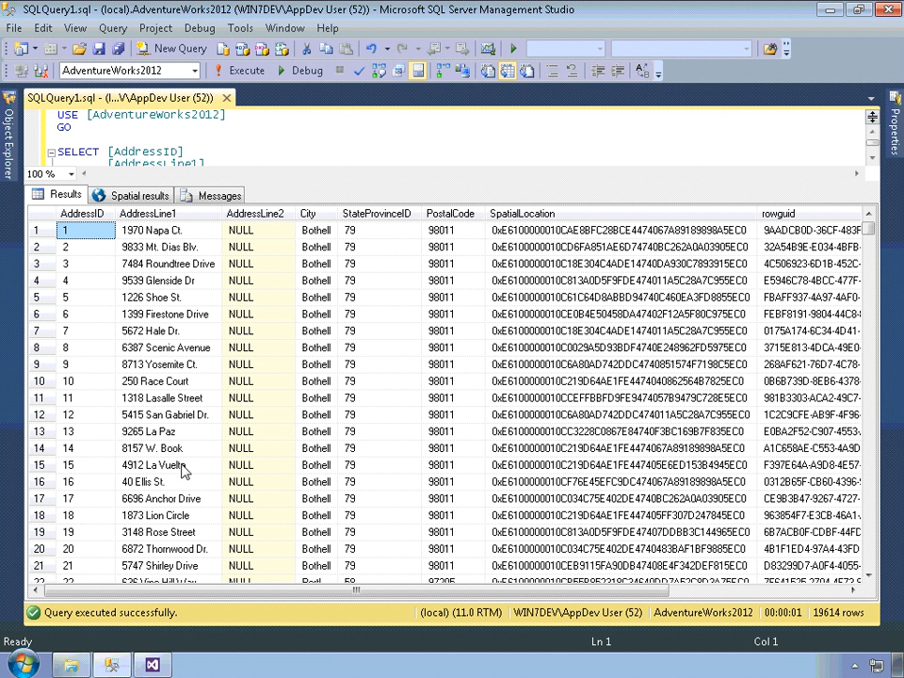
mouse_move(192, 472)
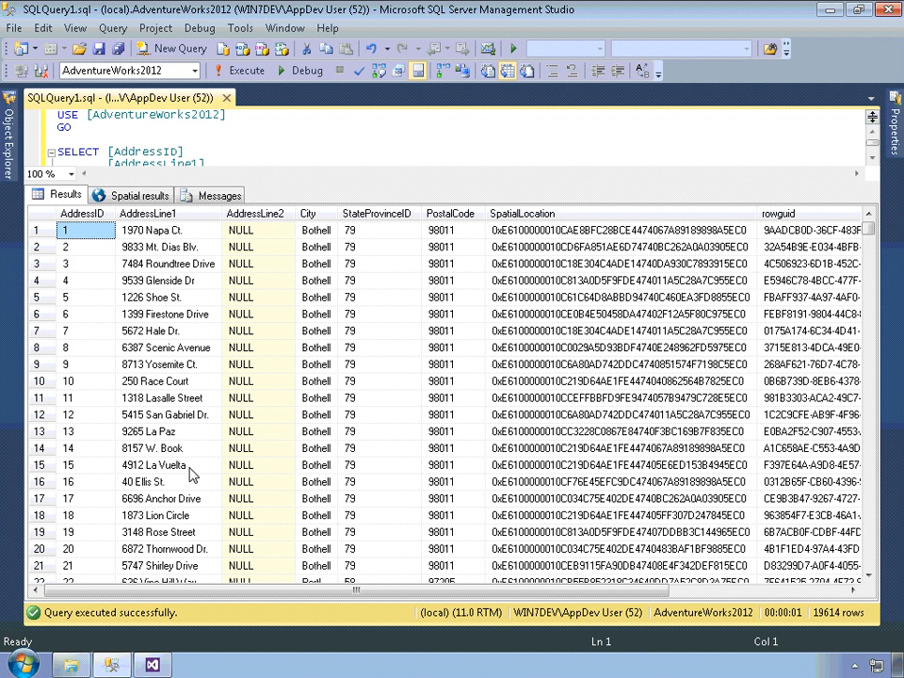
mouse_move(576, 317)
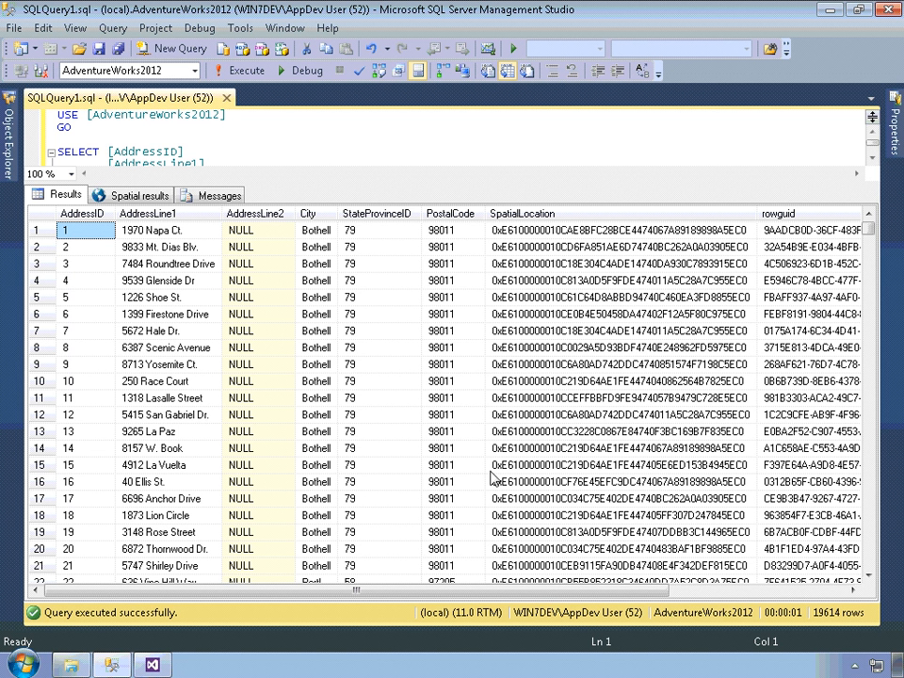
mouse_move(594, 471)
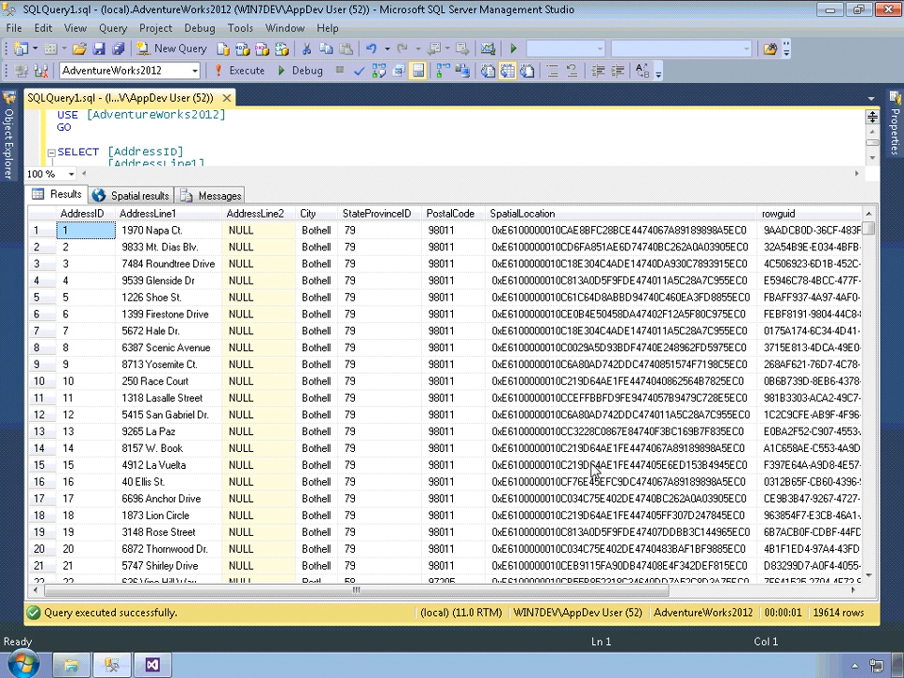
mouse_move(591, 471)
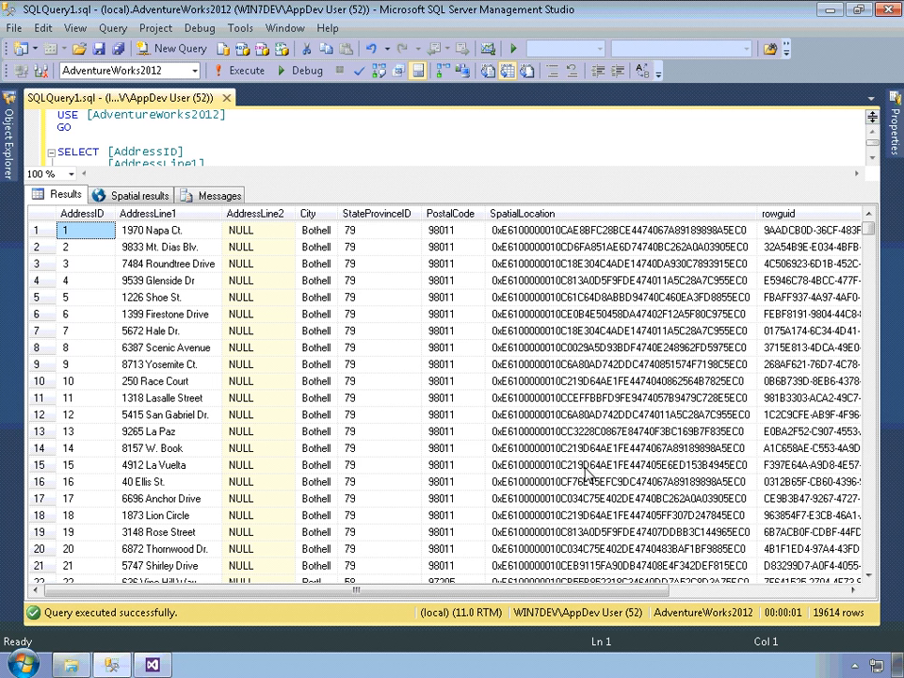
mouse_move(139, 467)
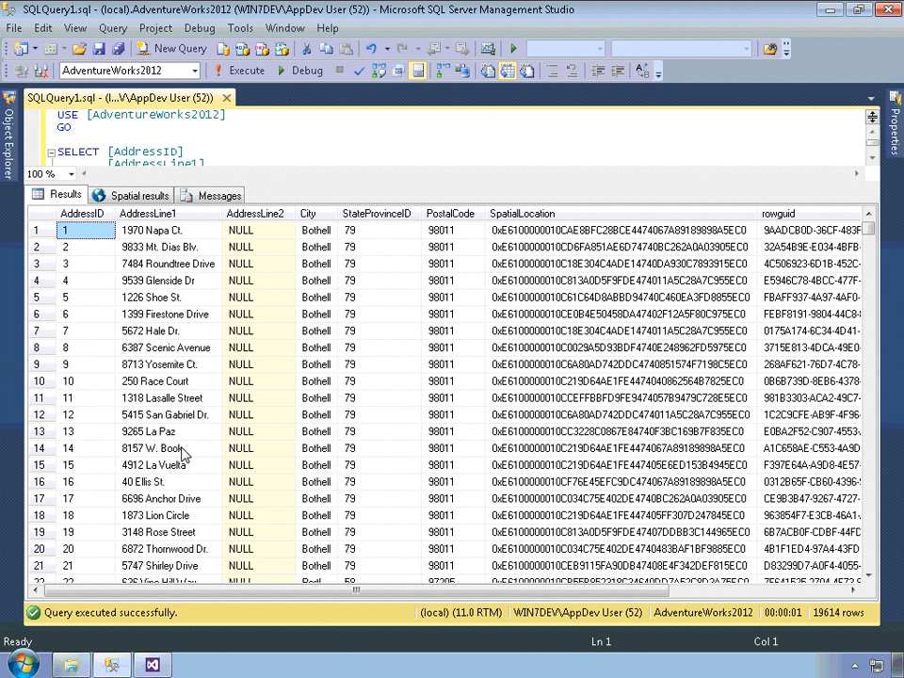
mouse_move(215, 456)
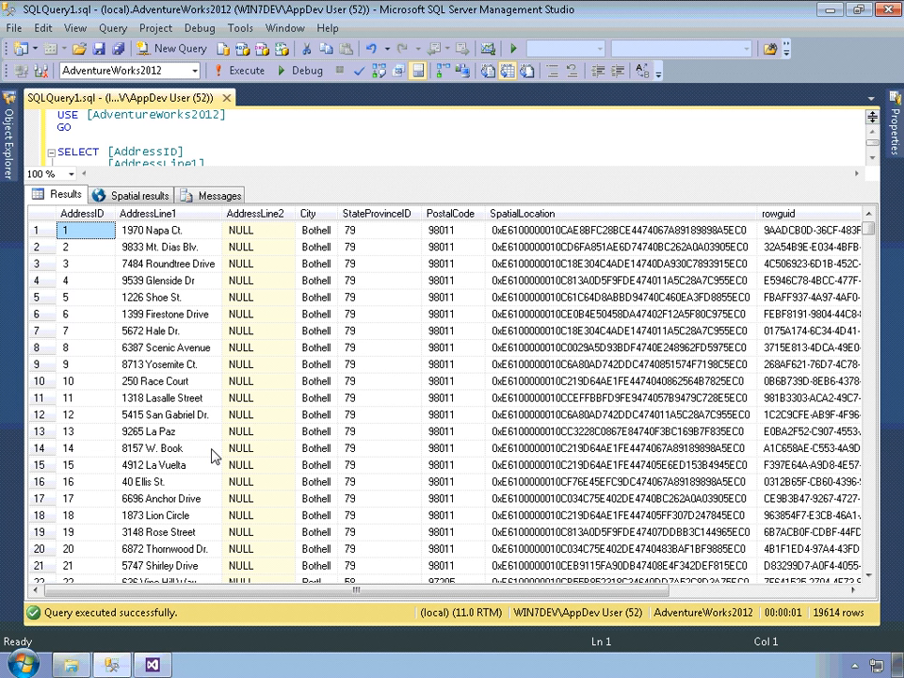
mouse_move(179, 462)
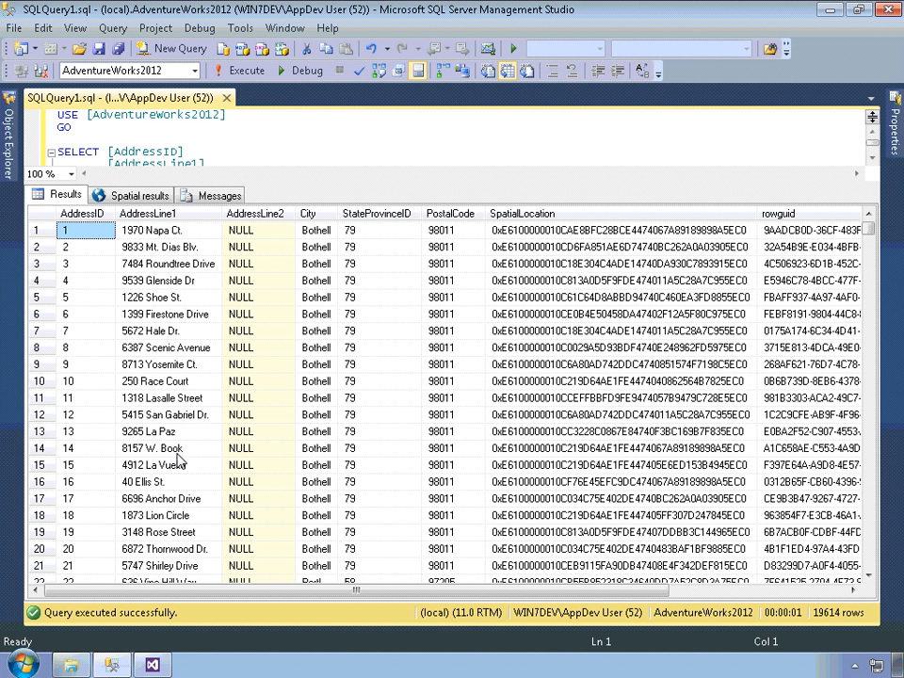
mouse_move(585, 459)
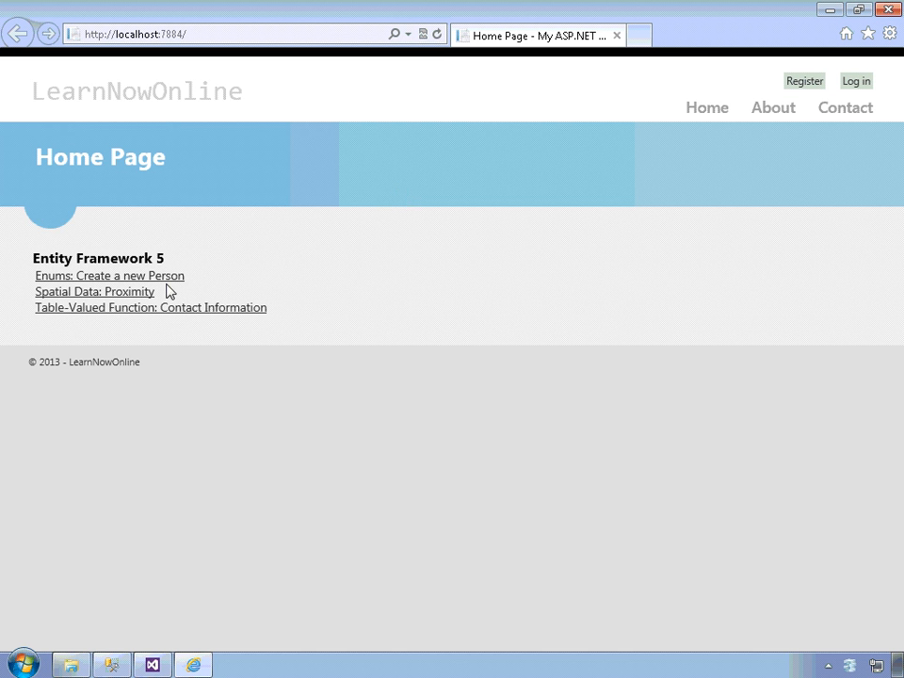
mouse_move(94, 289)
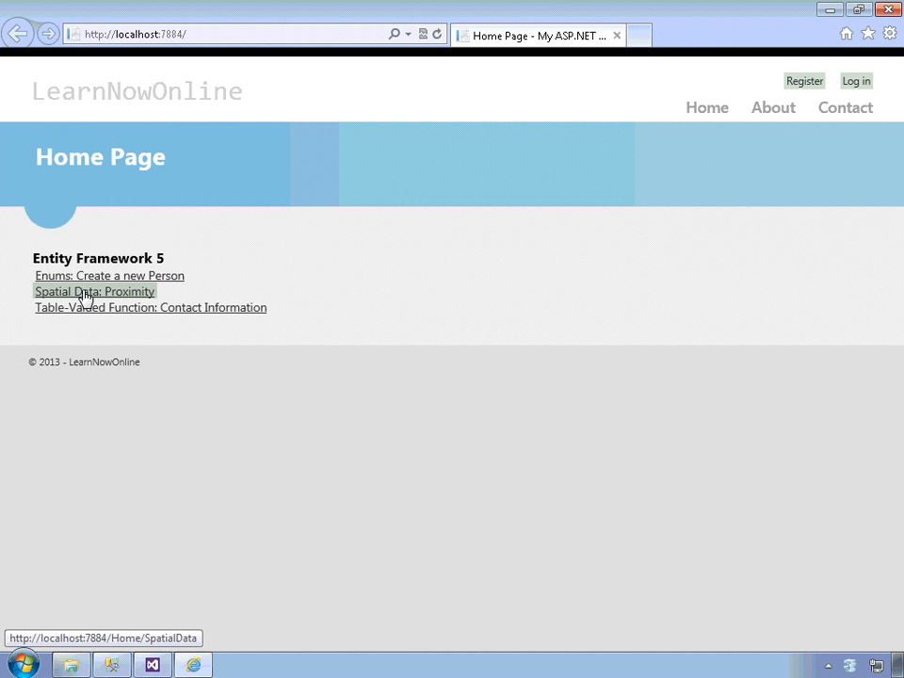
Navigate to the Spatial Data: Proximity demo showing 5468 Boxwood Drive as nearest Fairbanks.
left_click(94, 289)
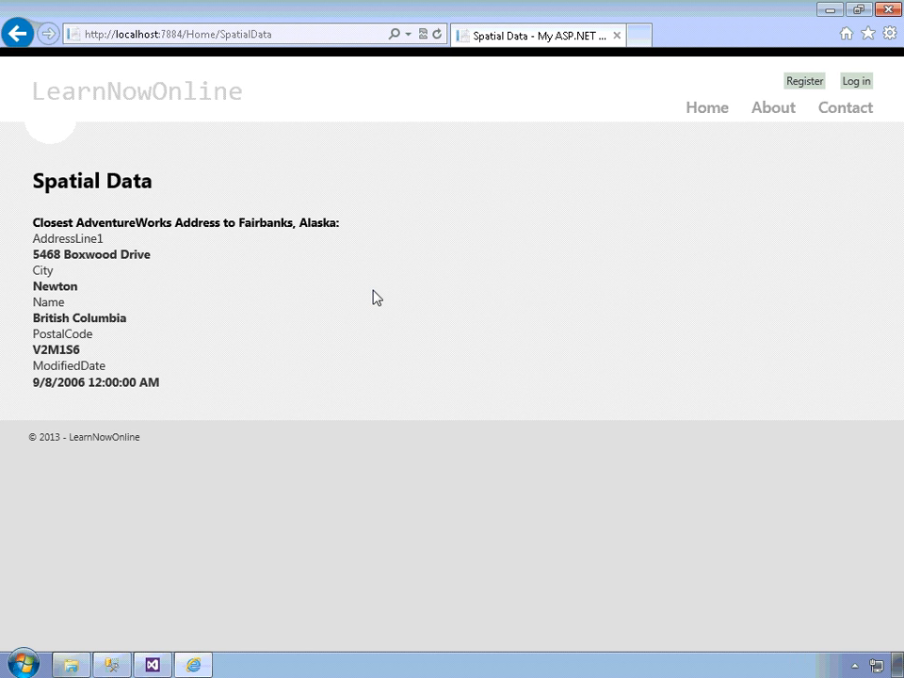
mouse_move(111, 286)
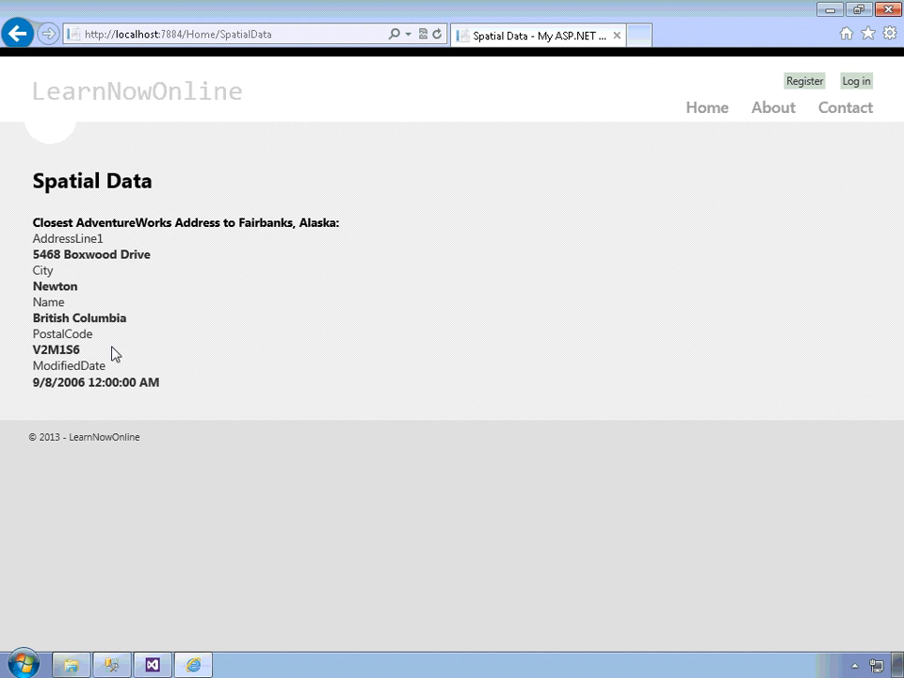
mouse_move(169, 347)
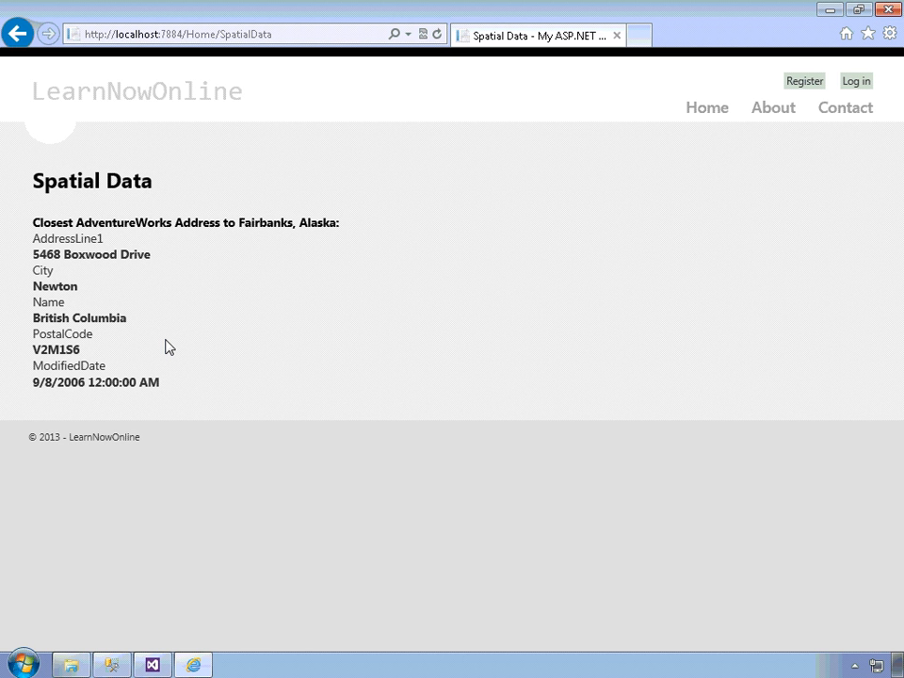
mouse_move(185, 343)
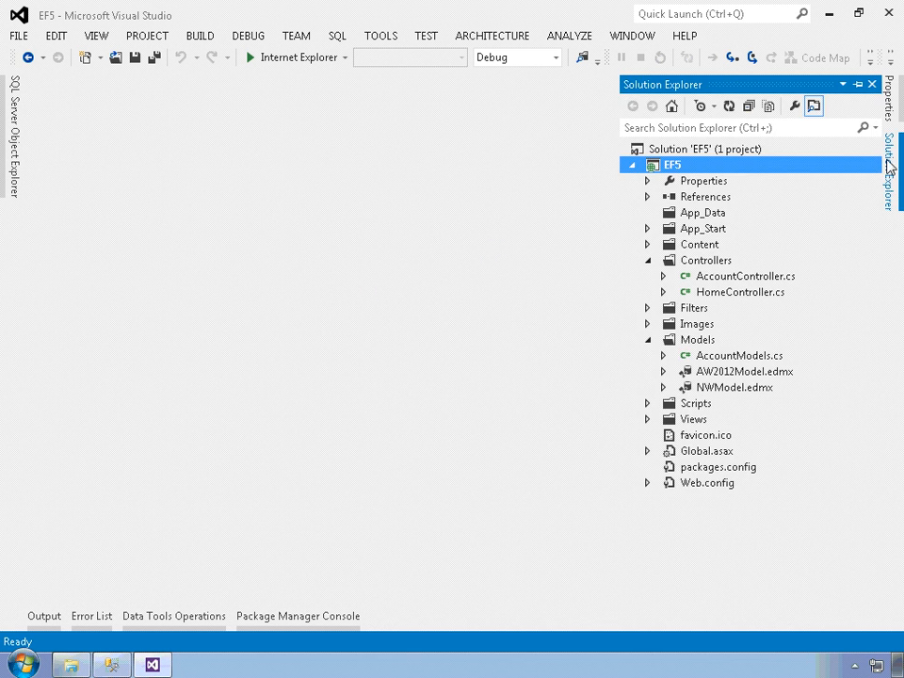
Load AW2012Model.edmx in the designer and show its Person Schema diagram.
left_click(742, 370)
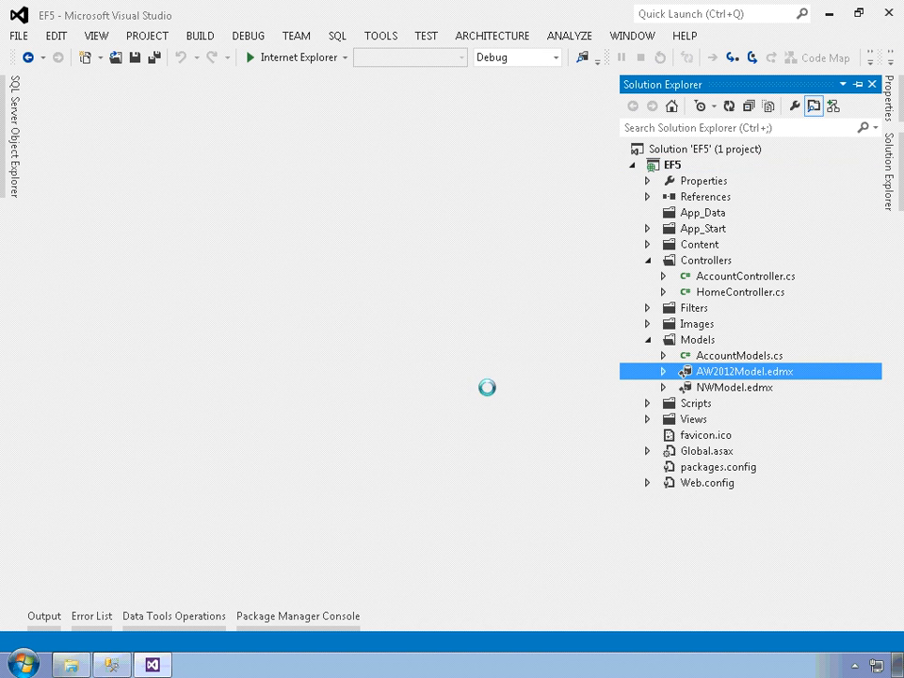
double_click(742, 370)
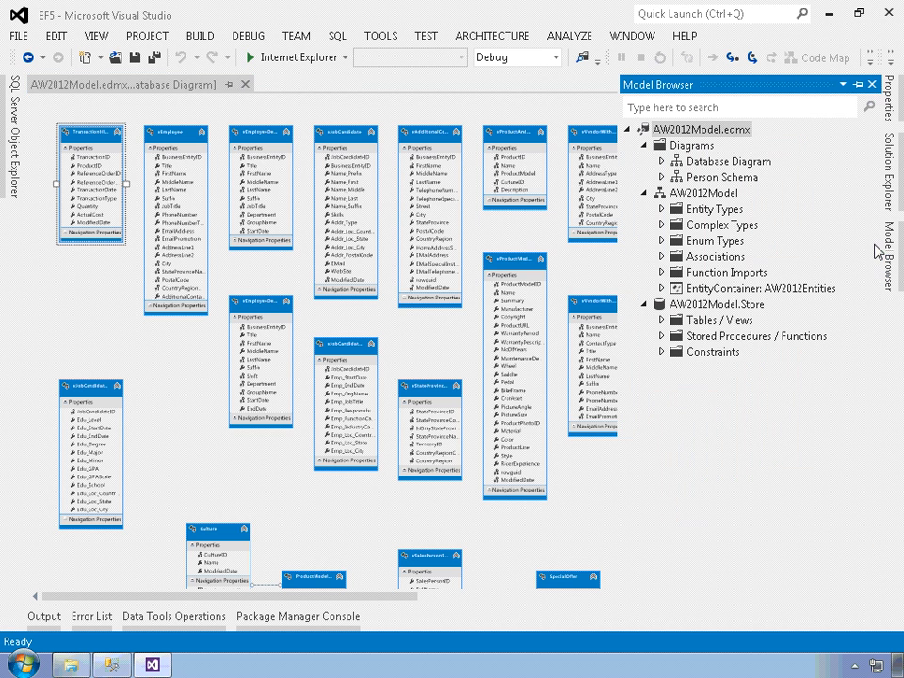
double_click(723, 177)
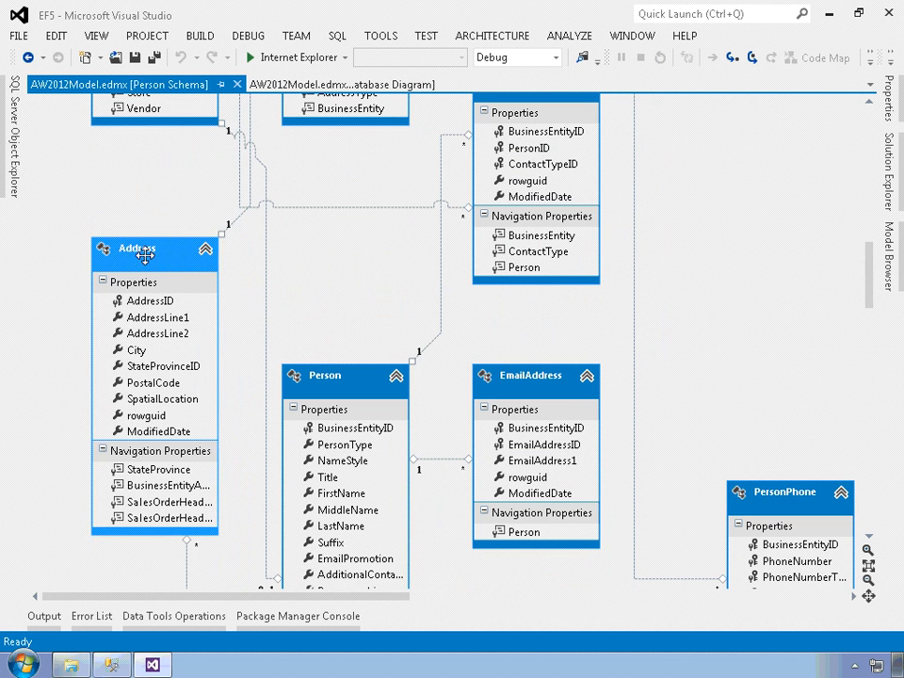
Select the Address entity's SpatialLocation property to reveal its Geography type settings.
left_click(136, 248)
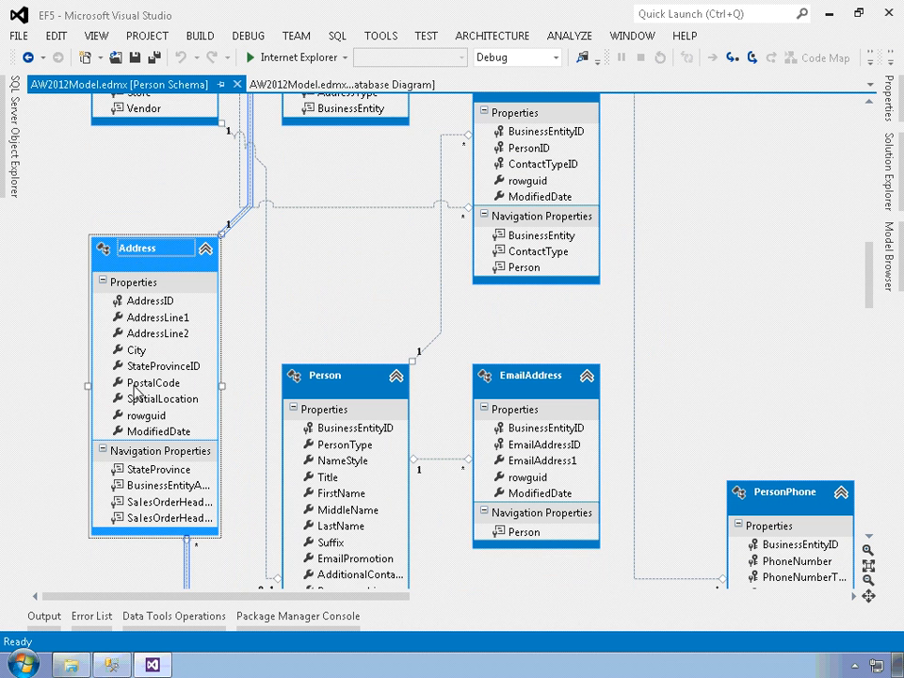
left_click(164, 399)
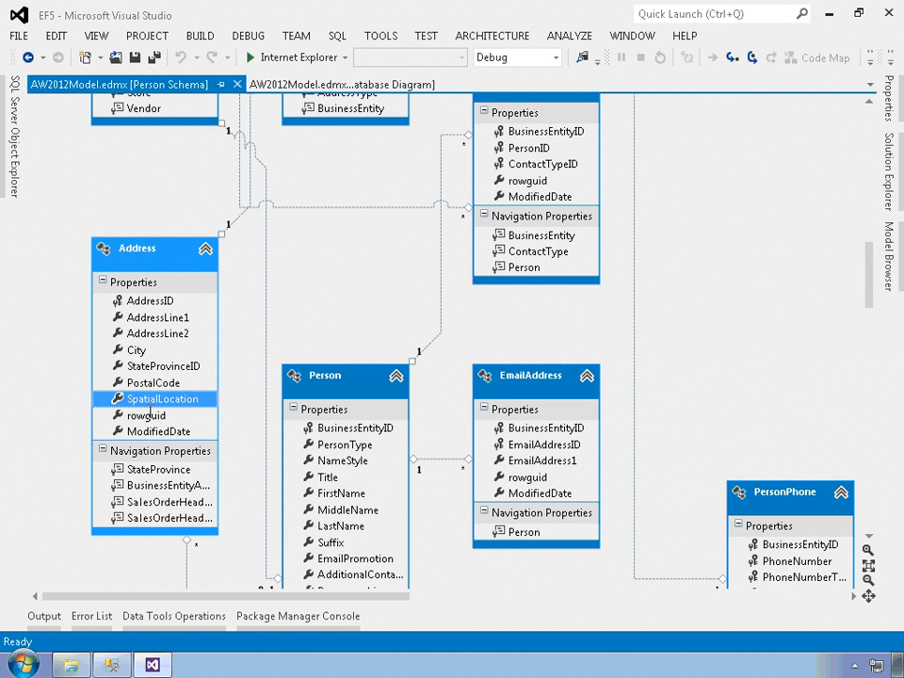
left_click(162, 399)
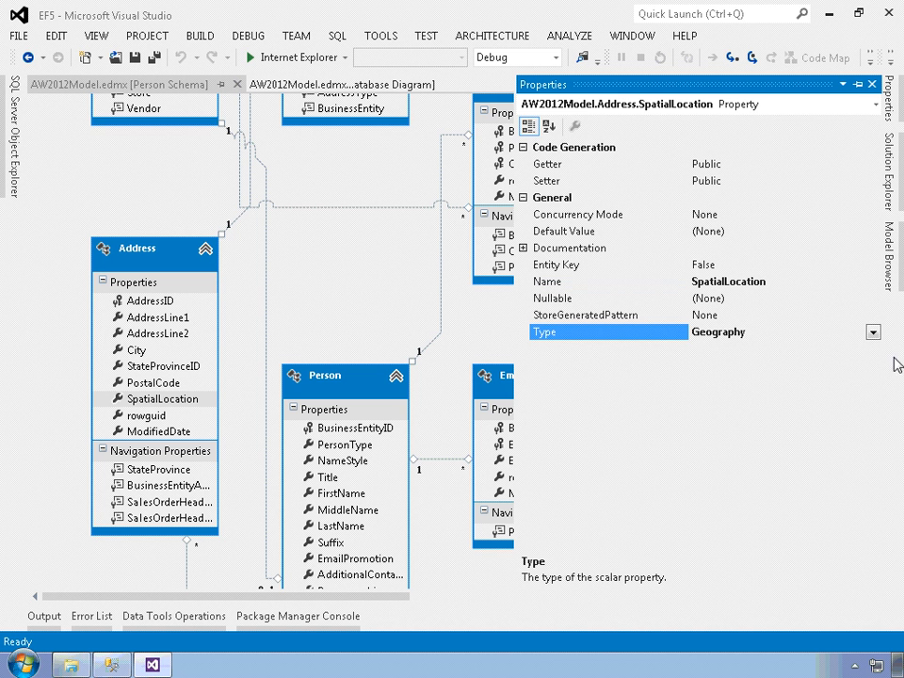
Change SpatialLocation's Type from Geography to GeographyPoint in the Properties window.
left_click(871, 331)
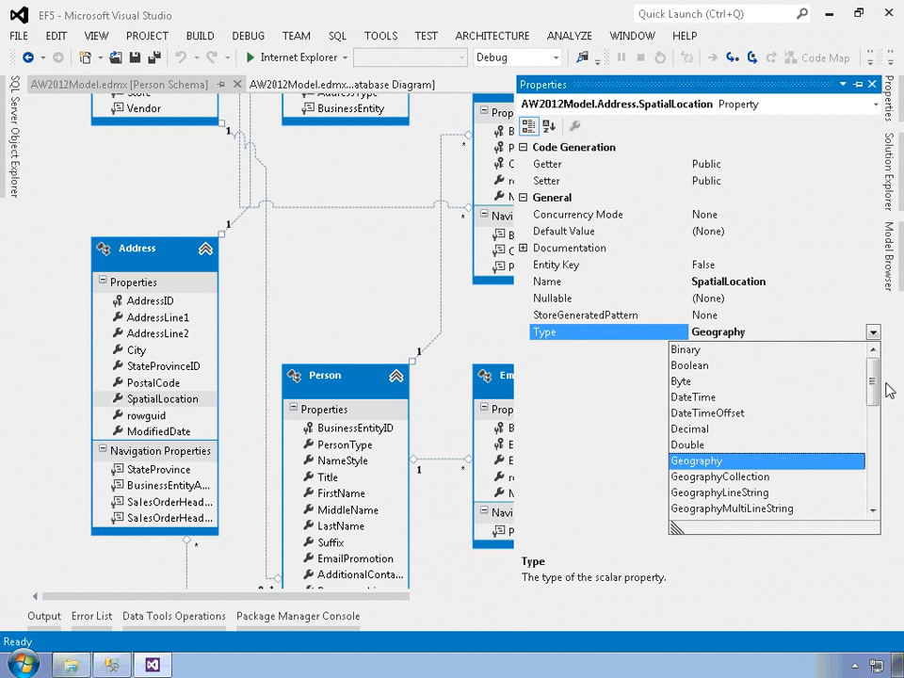
scroll("down", 3)
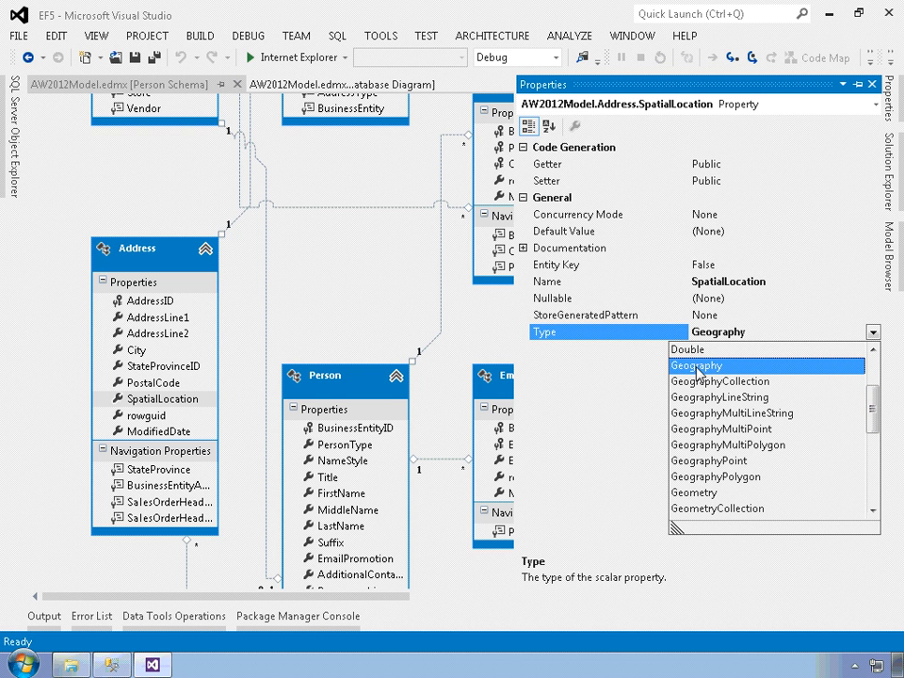
mouse_move(722, 478)
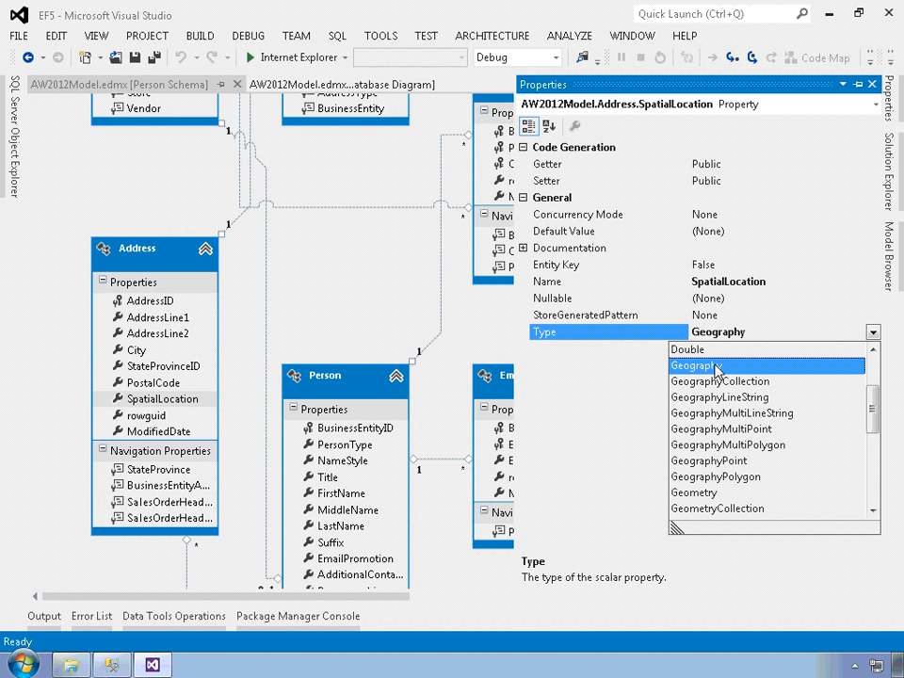
mouse_move(718, 369)
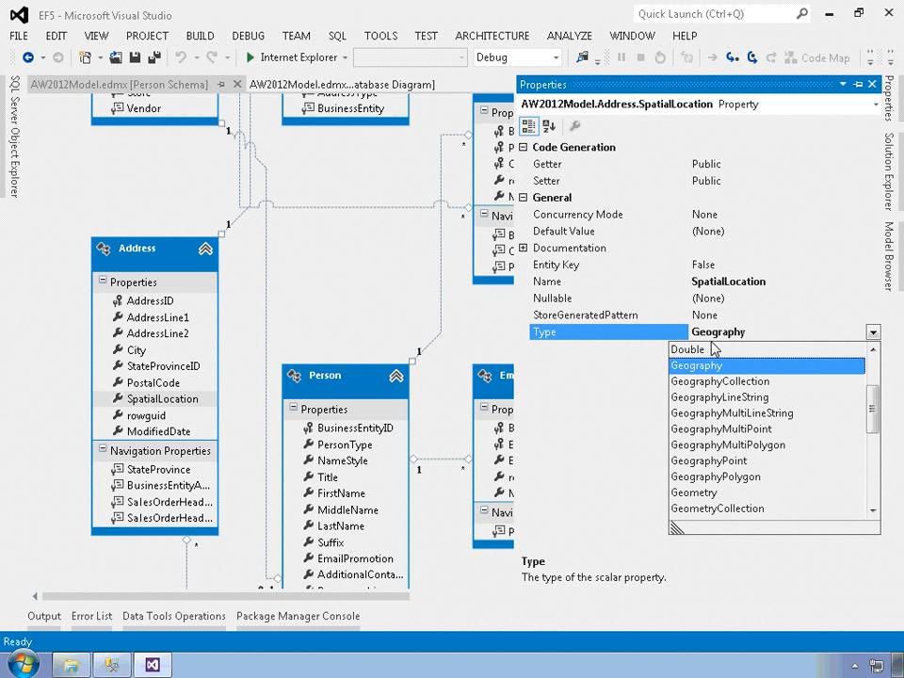
mouse_move(726, 384)
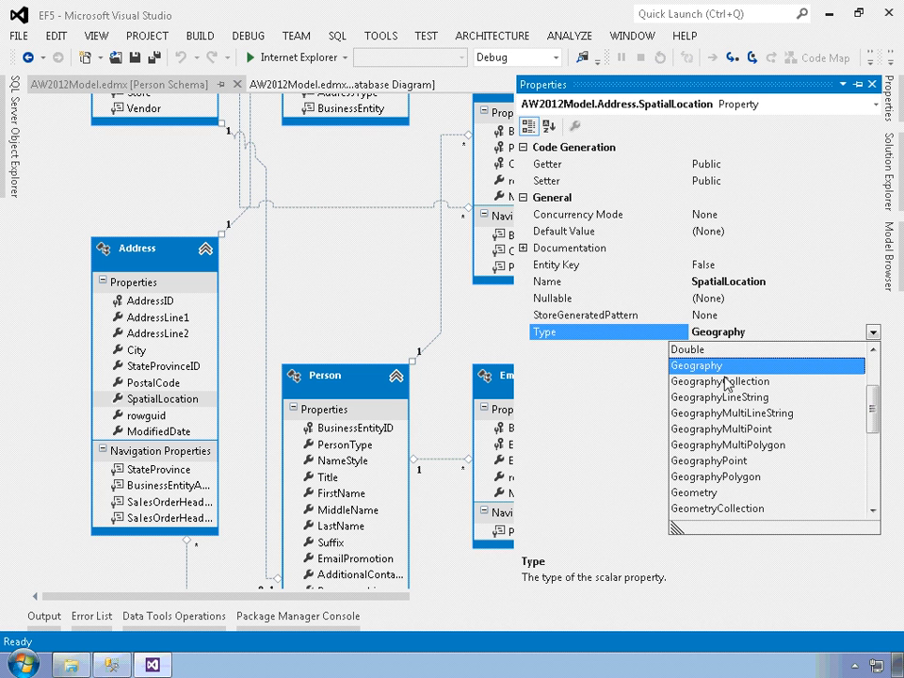
left_click(708, 460)
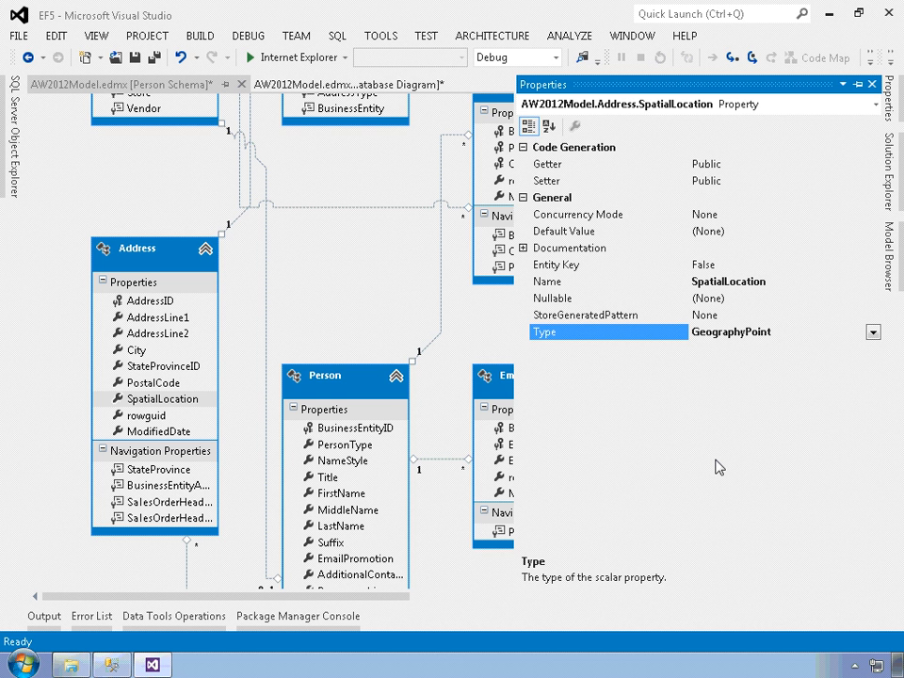
mouse_move(843, 233)
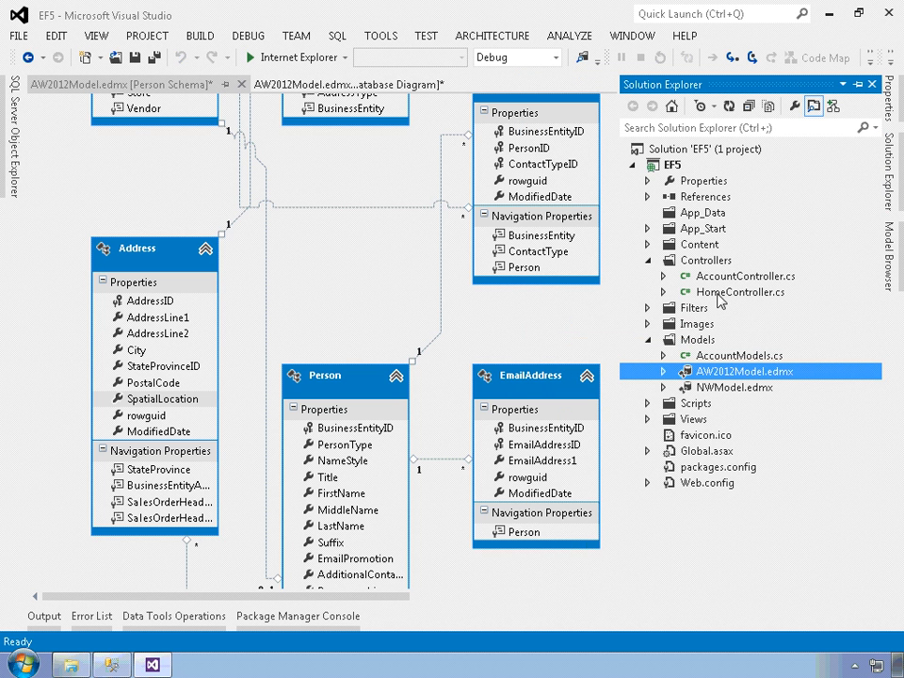
Show HomeController.cs scrolled to the SpatialData action finding the address nearest Fairbanks.
double_click(740, 292)
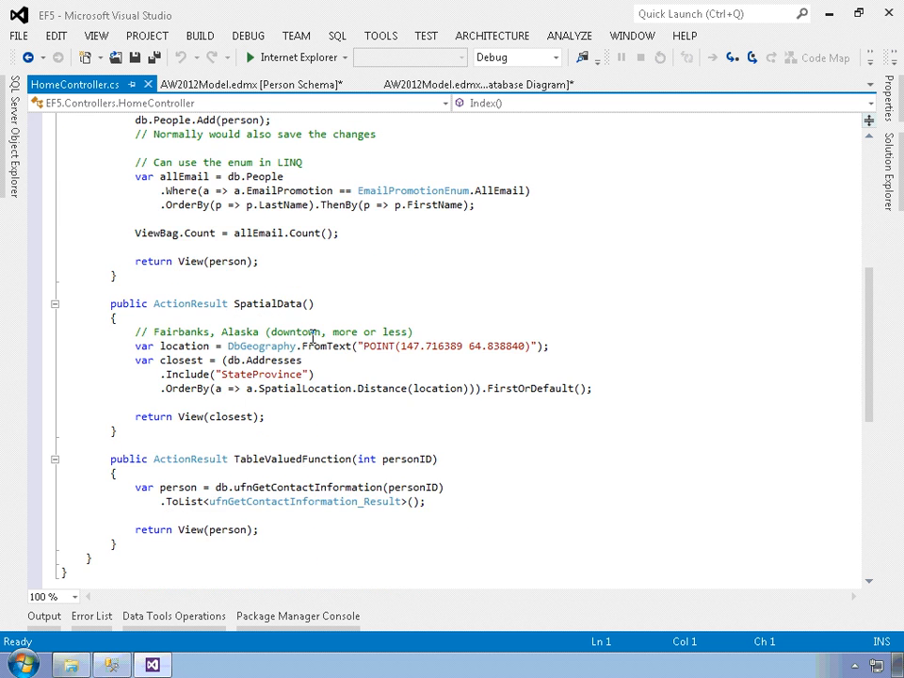
scroll("down", 3)
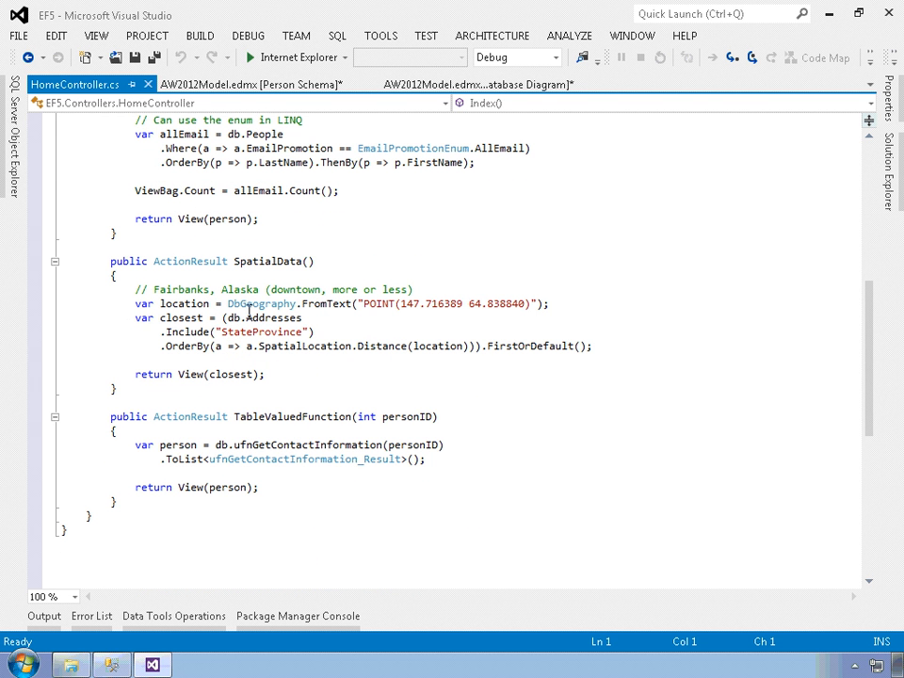
mouse_move(253, 311)
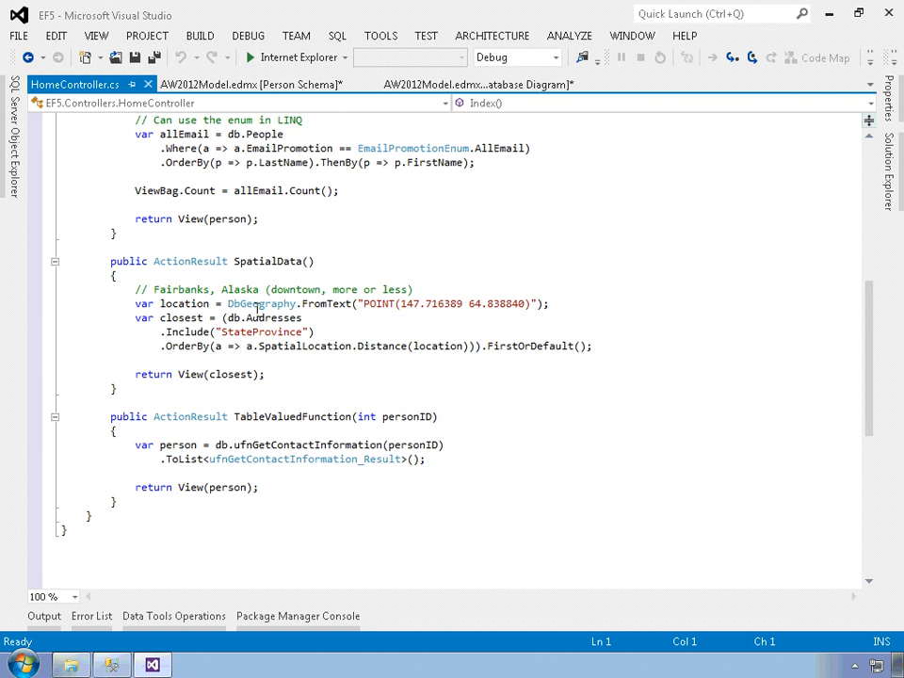
mouse_move(429, 335)
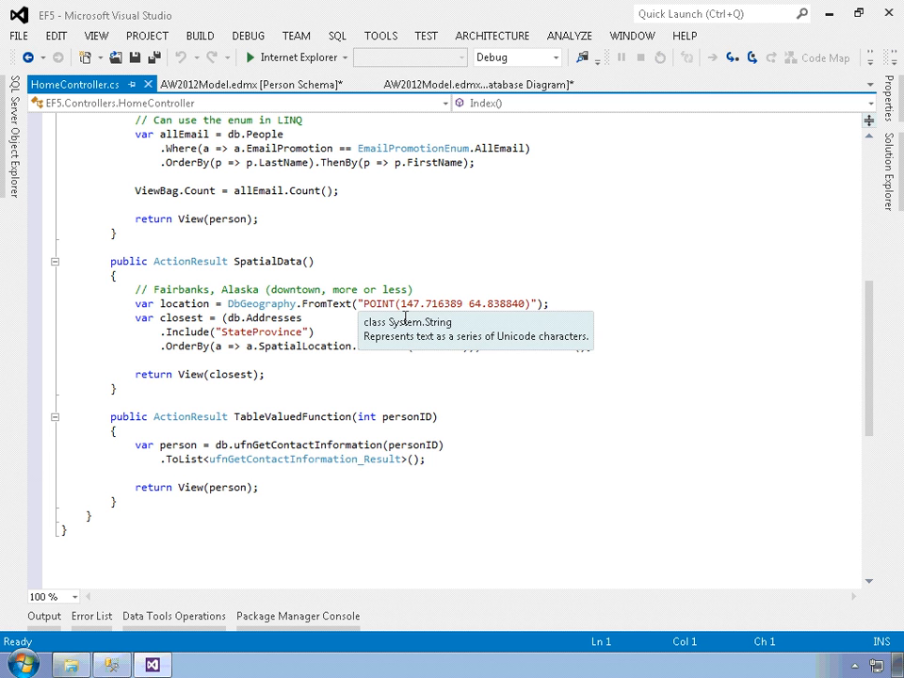
mouse_move(535, 312)
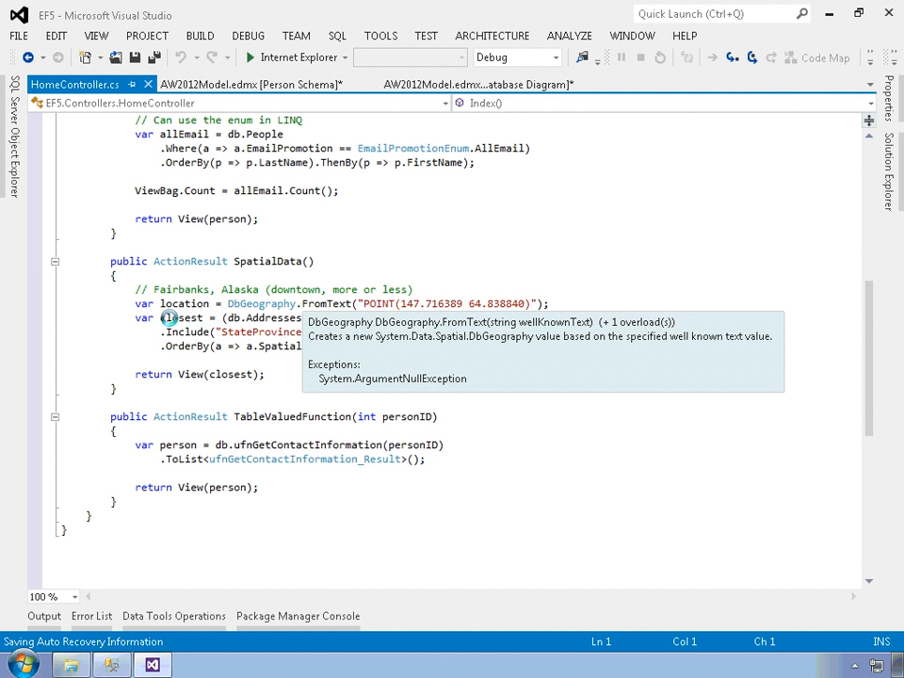
double_click(185, 303)
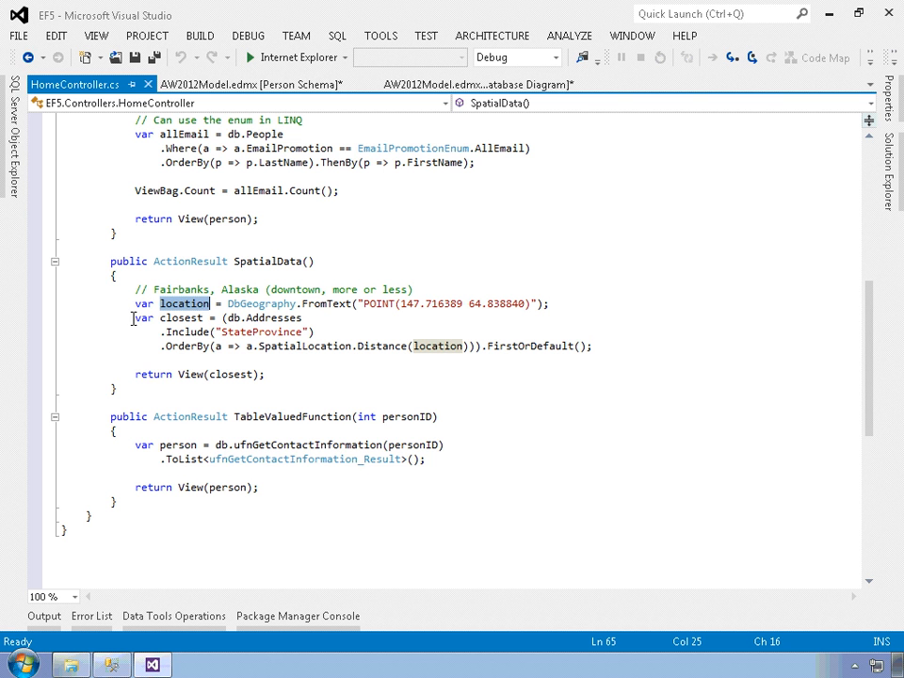
mouse_move(200, 322)
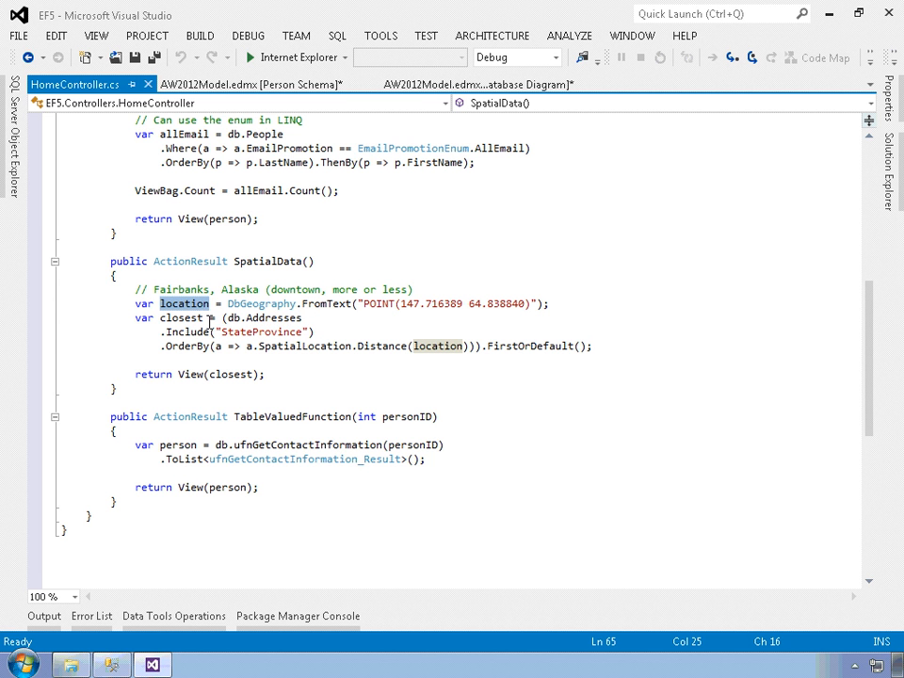
mouse_move(333, 337)
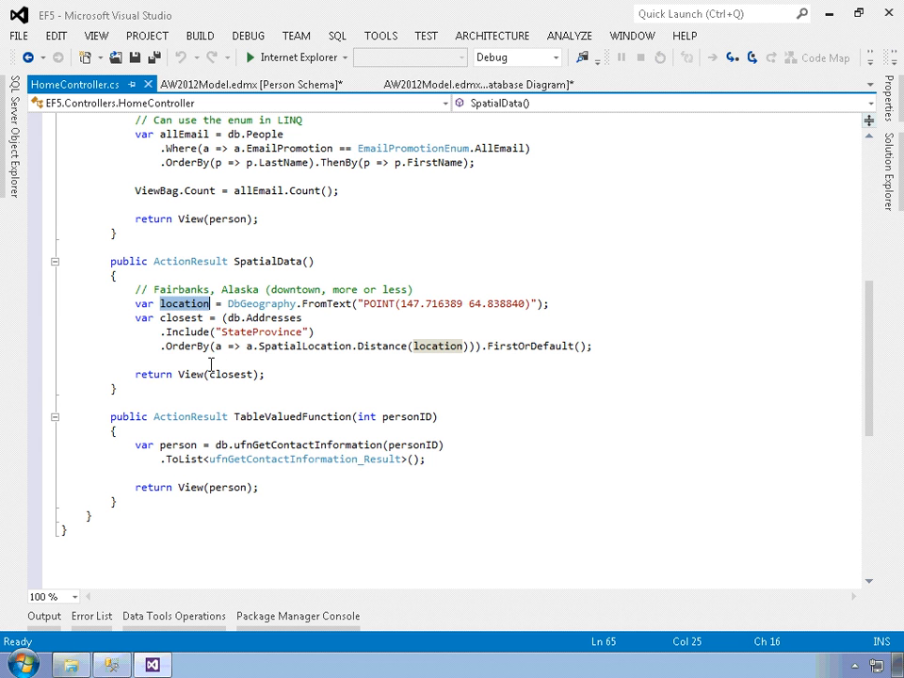
mouse_move(444, 346)
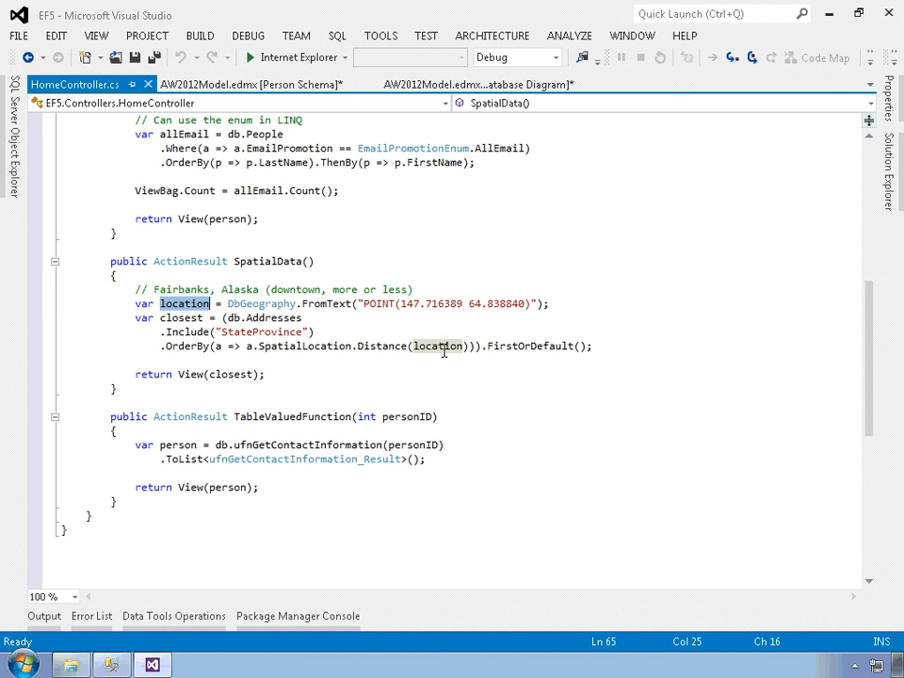
mouse_move(436, 346)
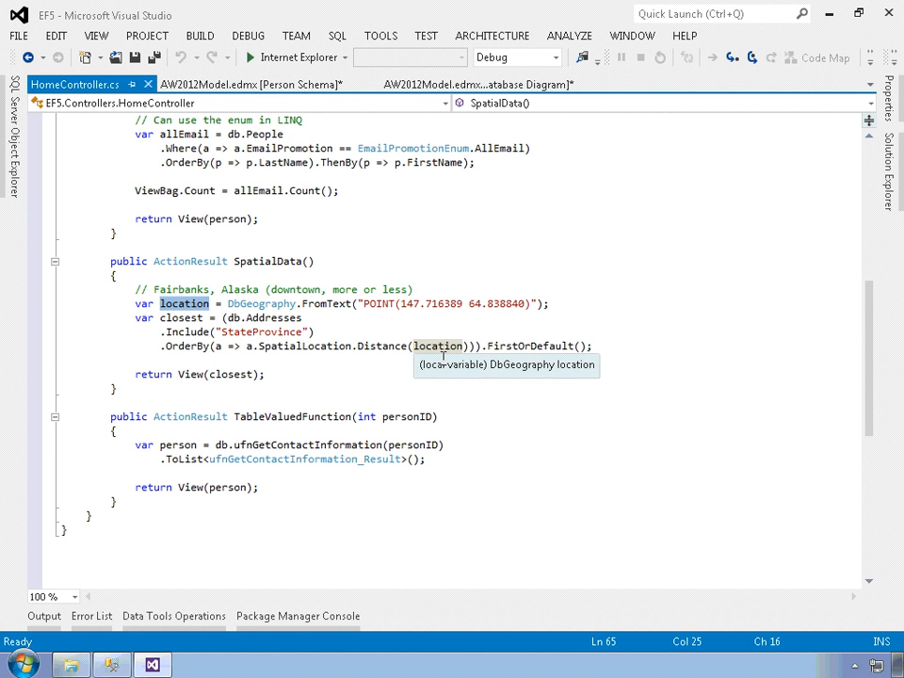
mouse_move(414, 382)
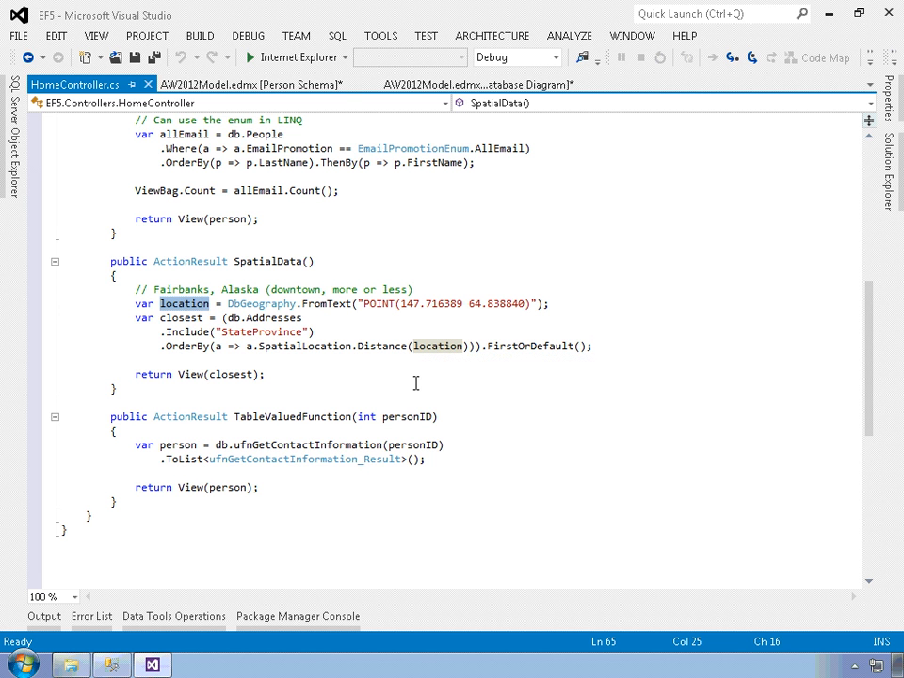
mouse_move(426, 373)
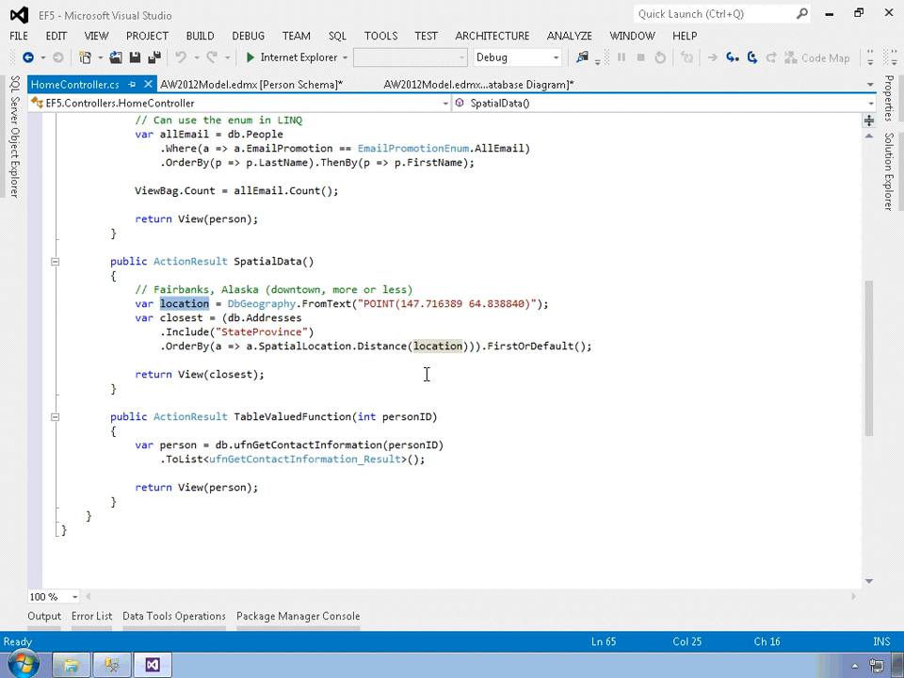
mouse_move(367, 324)
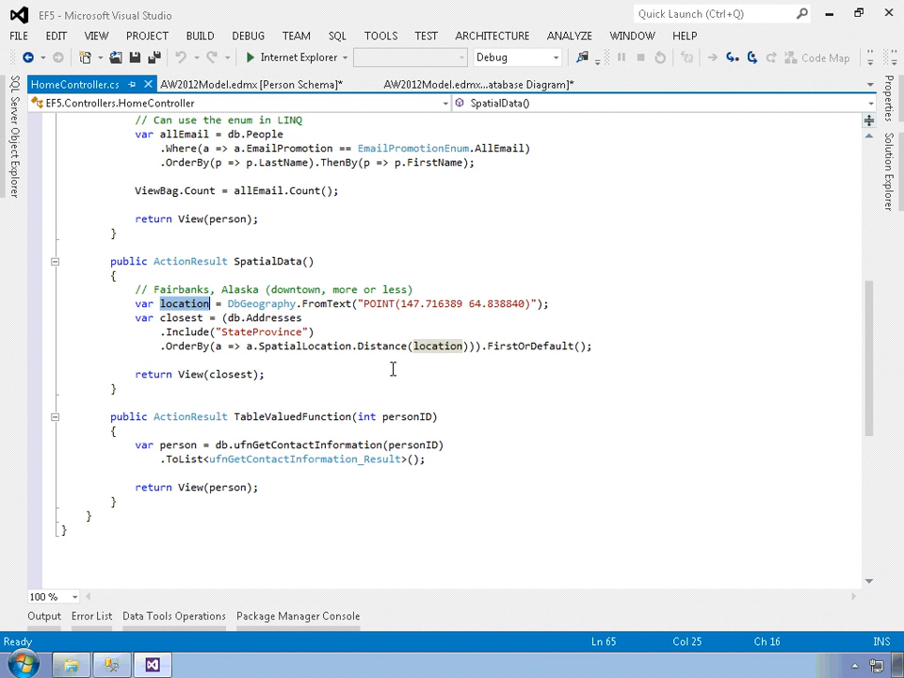
mouse_move(482, 352)
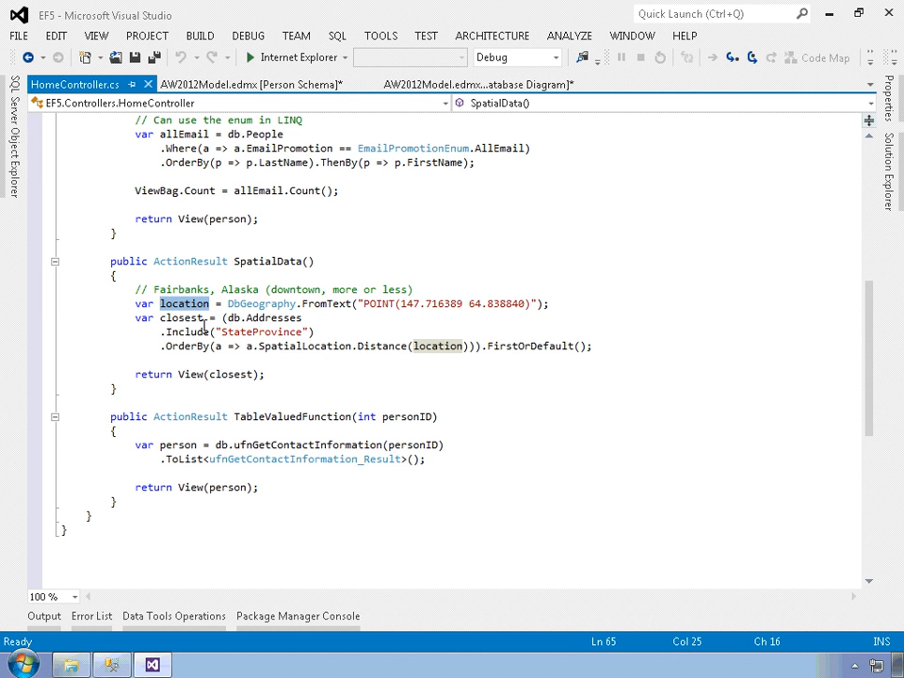
mouse_move(233, 331)
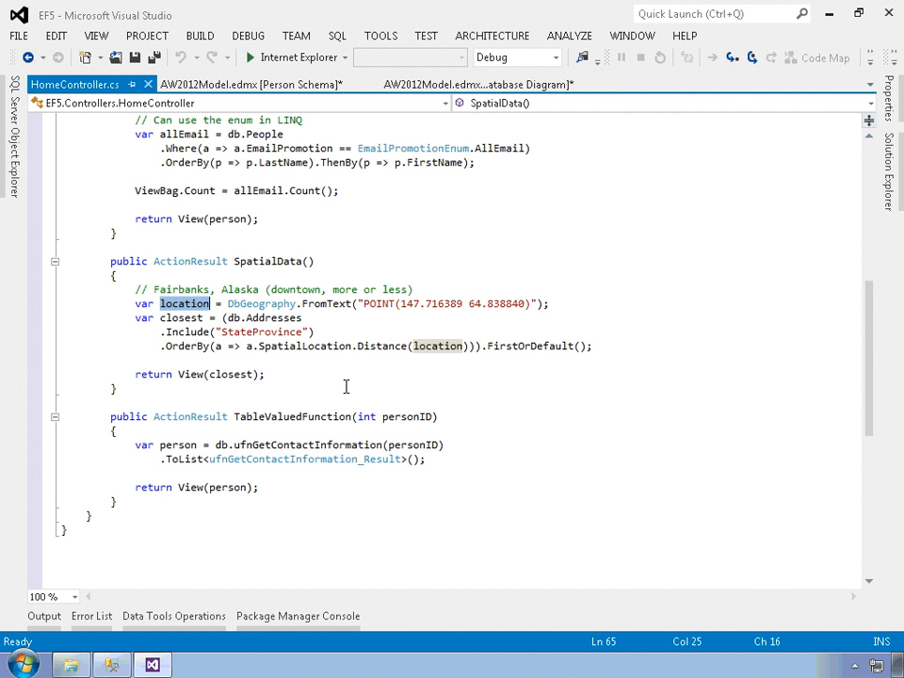
mouse_move(885, 173)
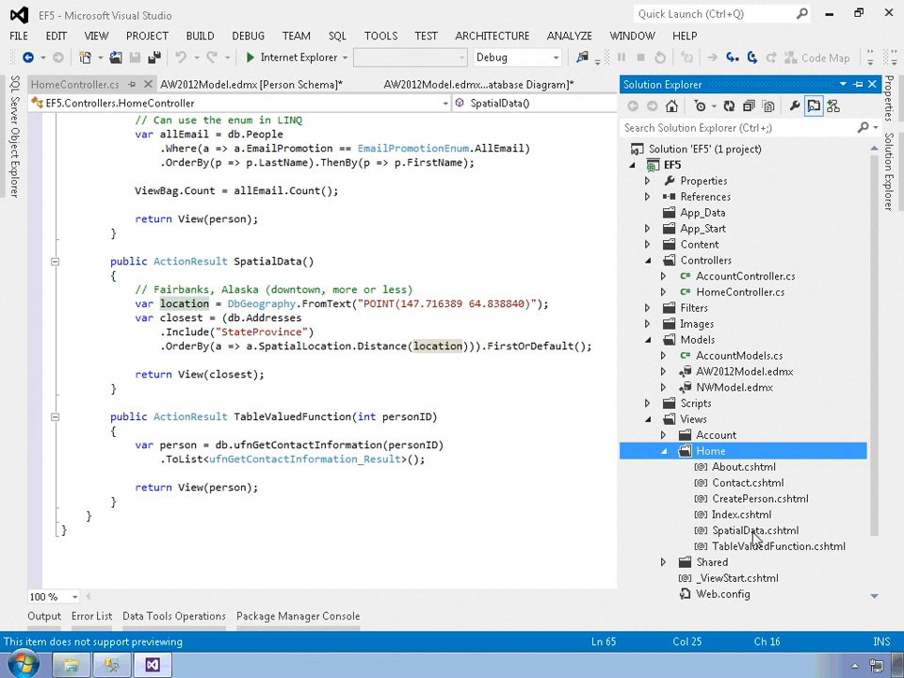
Show SpatialData.cshtml under Views > Home, which renders the closest address to Fairbanks.
left_click(753, 531)
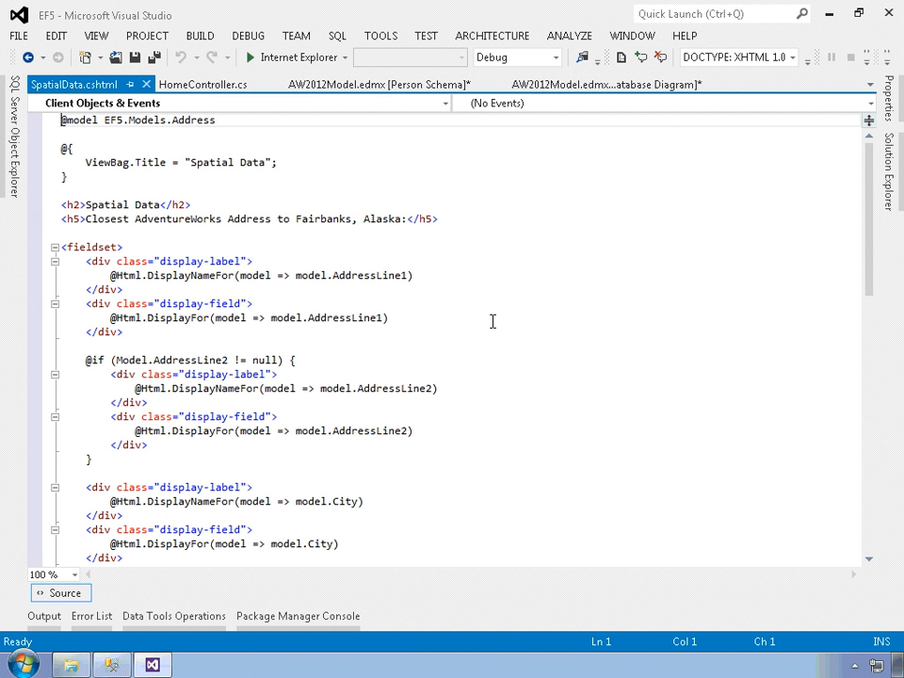
mouse_move(192, 131)
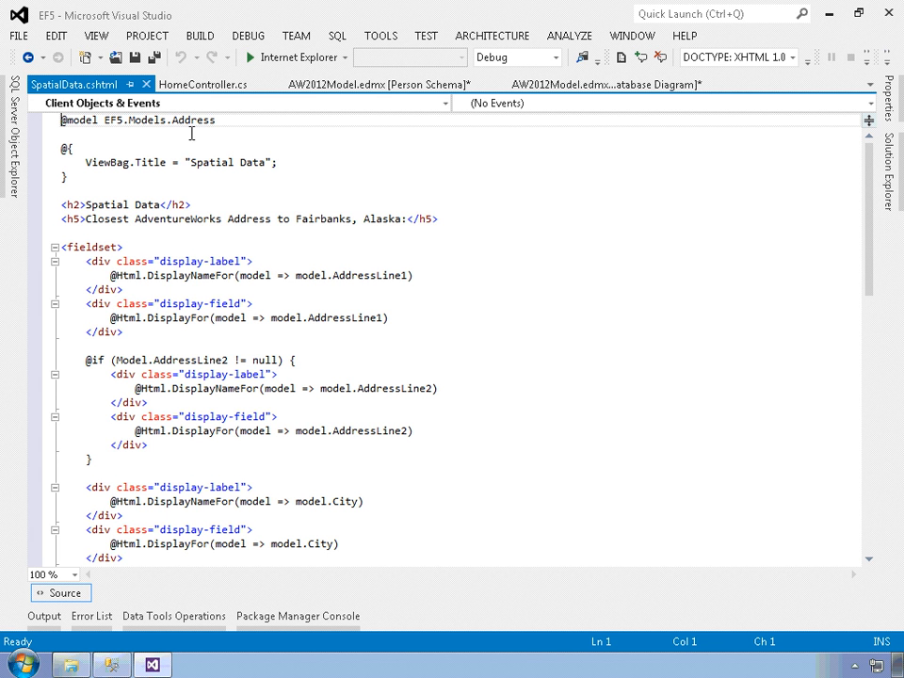
mouse_move(347, 173)
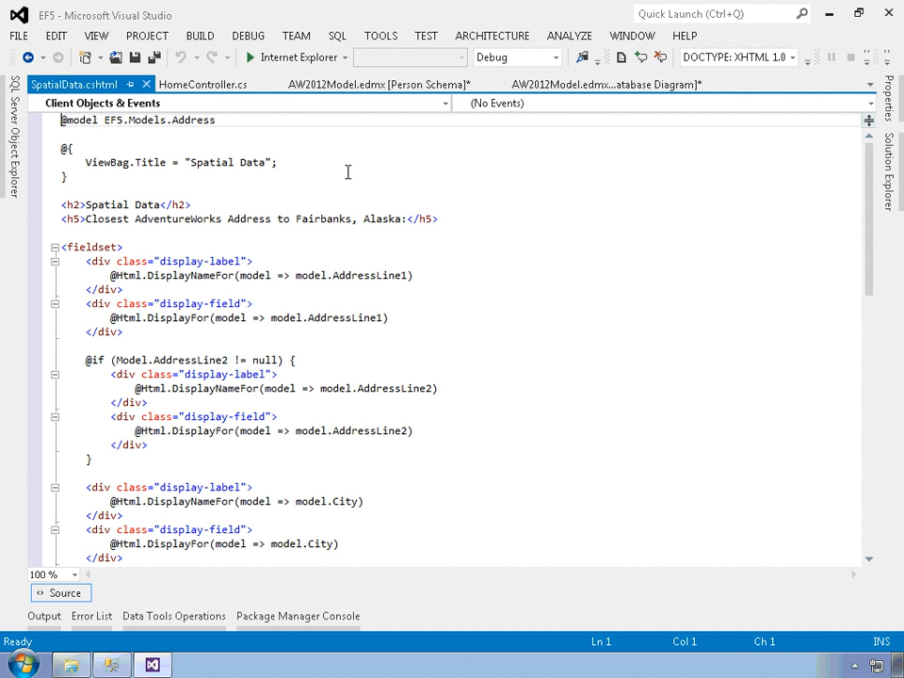